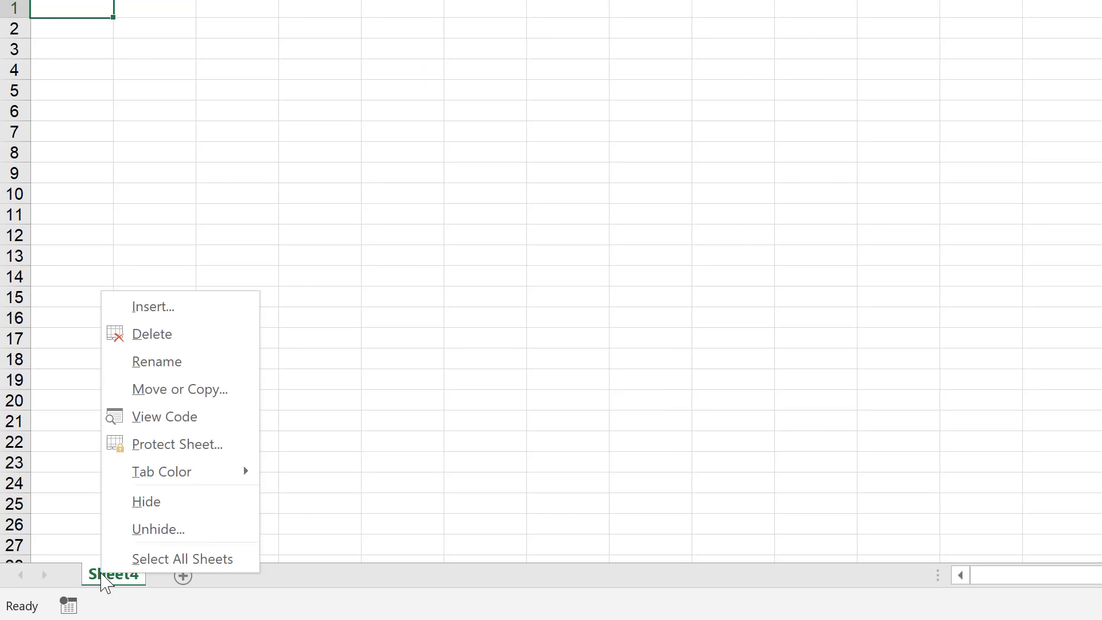
# Bring up the Unhide dialog listing hidden sheets Hide1, Hide2 and Hide3
pyautogui.click(158, 529)
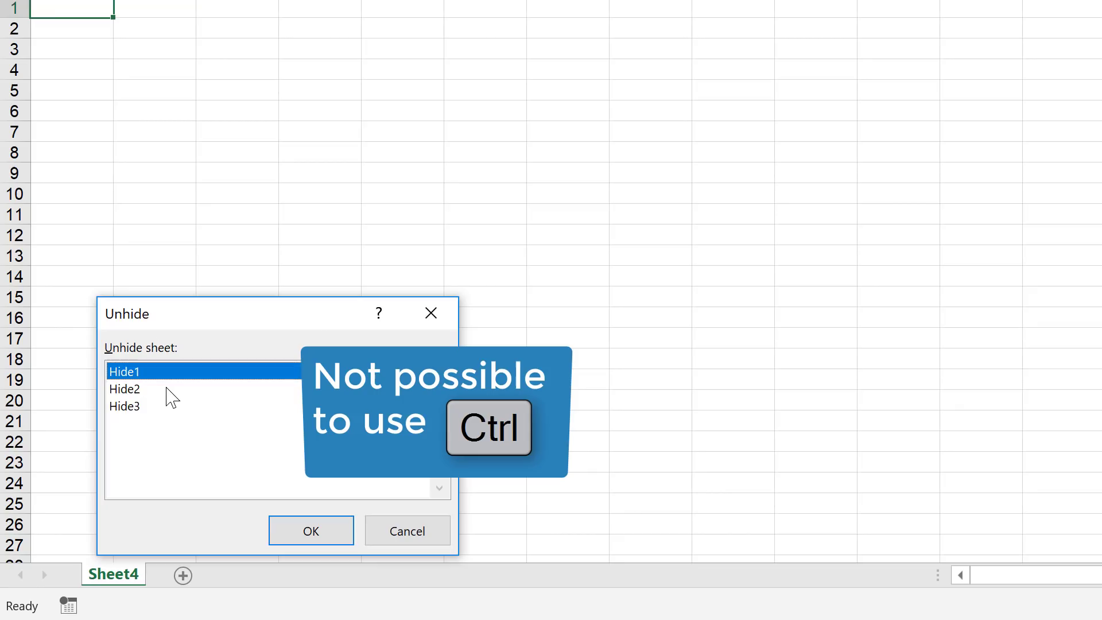
pyautogui.moveTo(153, 381)
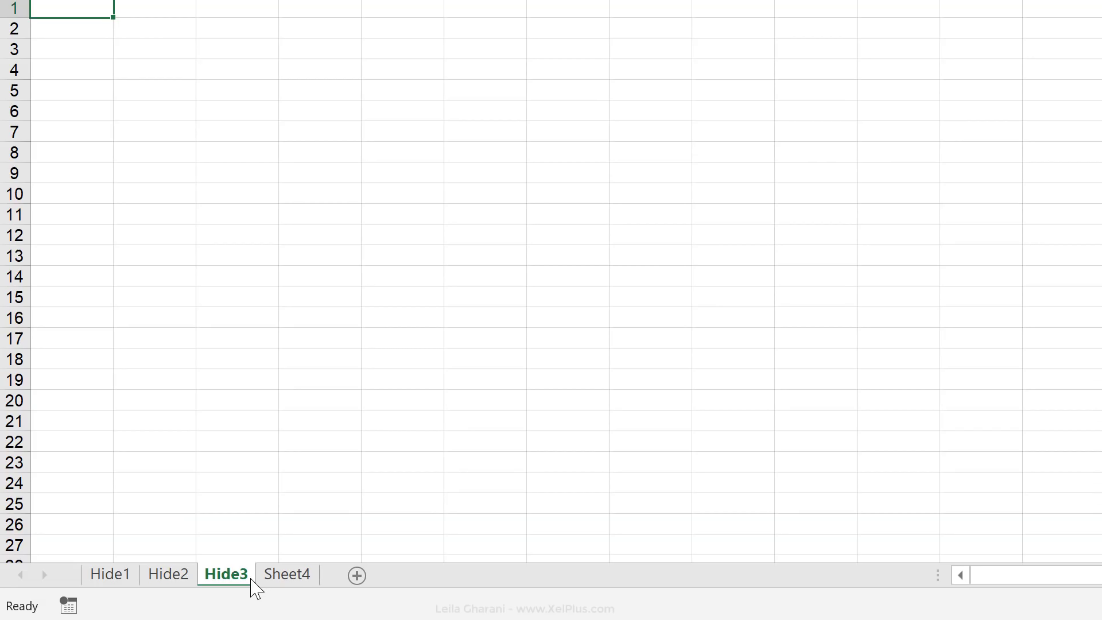
pyautogui.moveTo(80, 588)
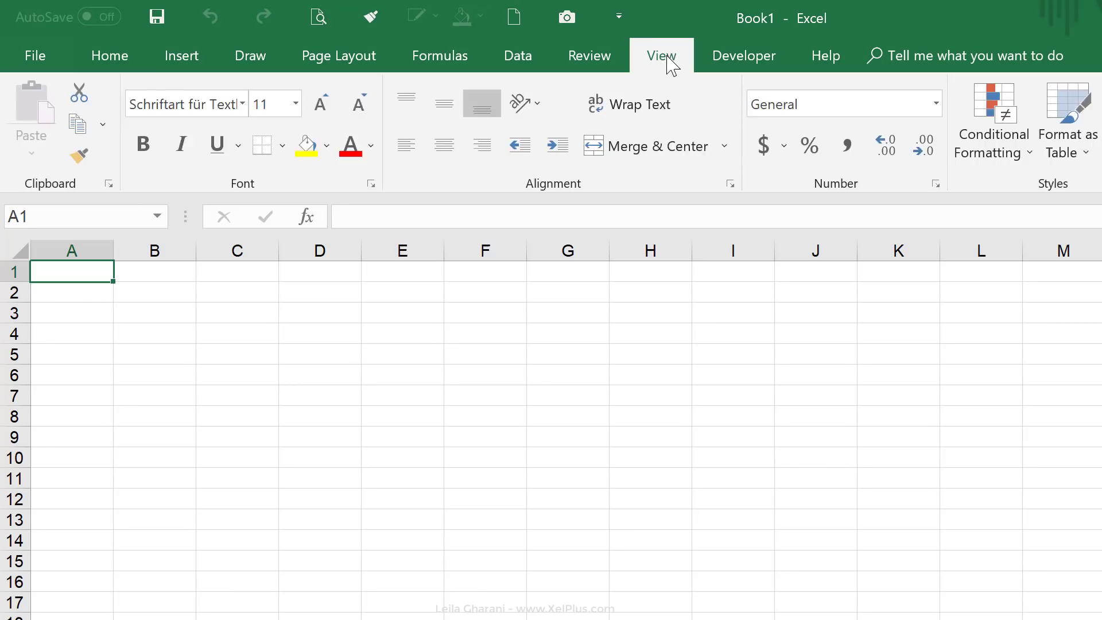
# Save the all-sheets-visible layout as a custom view named All
pyautogui.click(208, 109)
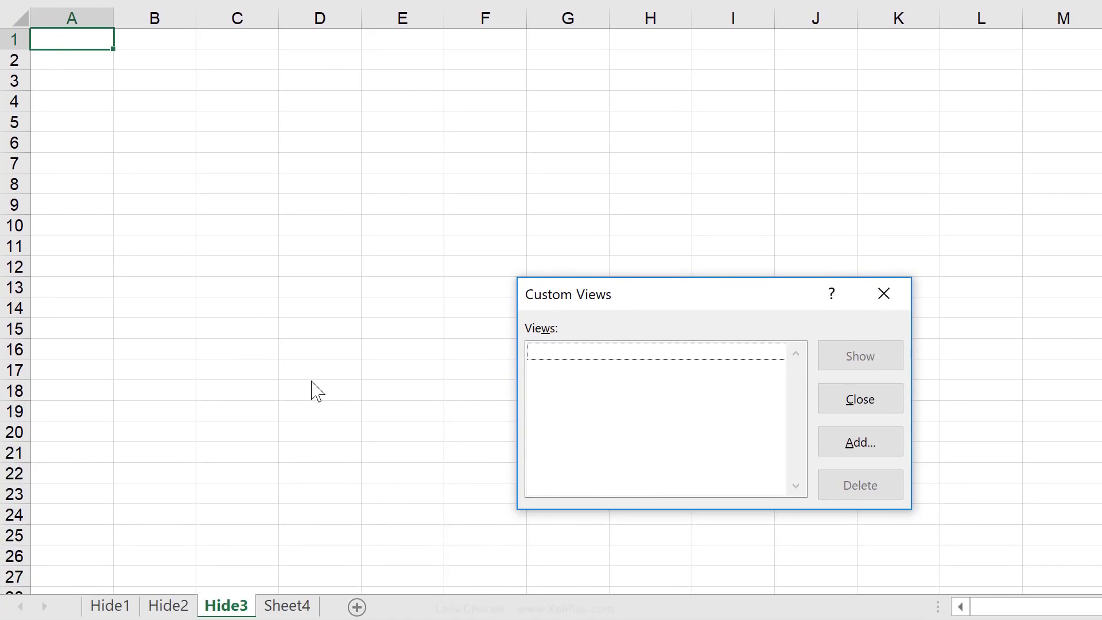
pyautogui.moveTo(704, 384)
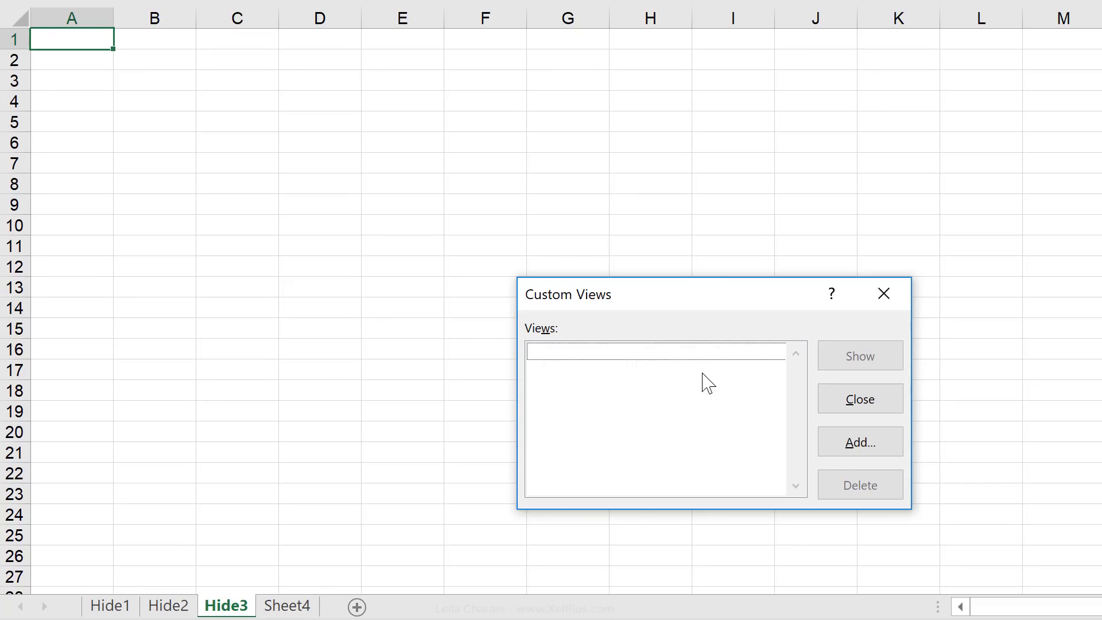
pyautogui.click(860, 441)
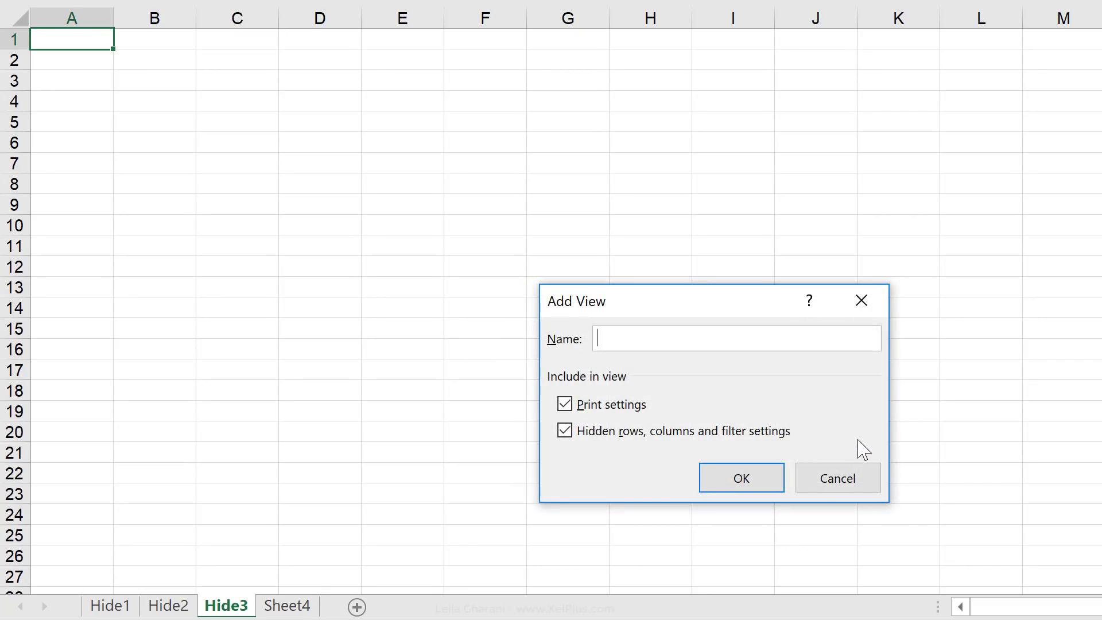
pyautogui.write('Al')
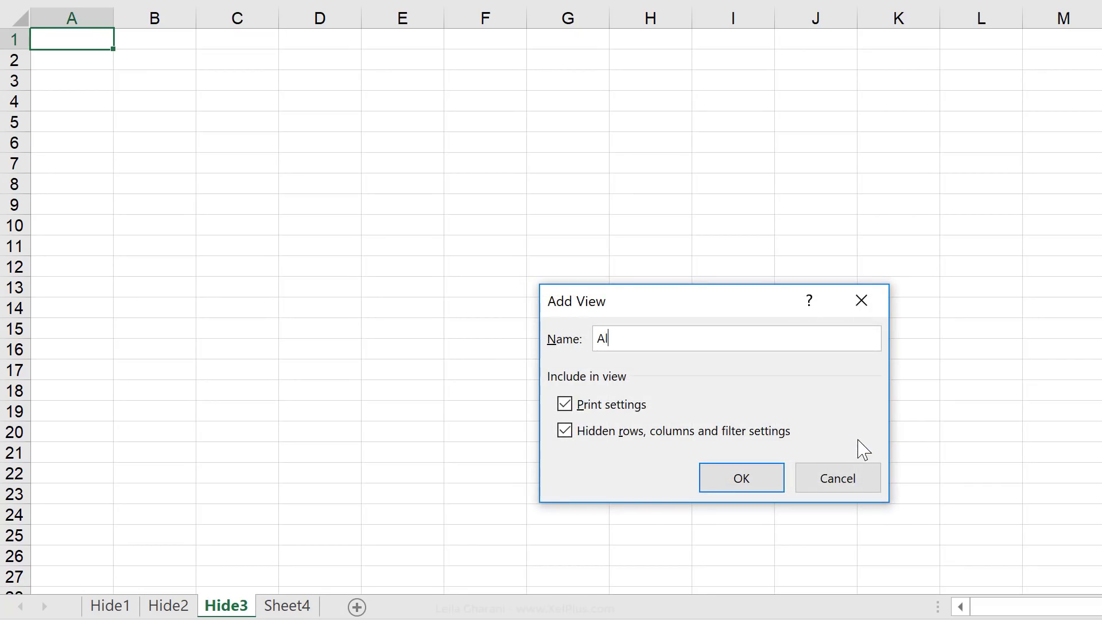
pyautogui.click(741, 477)
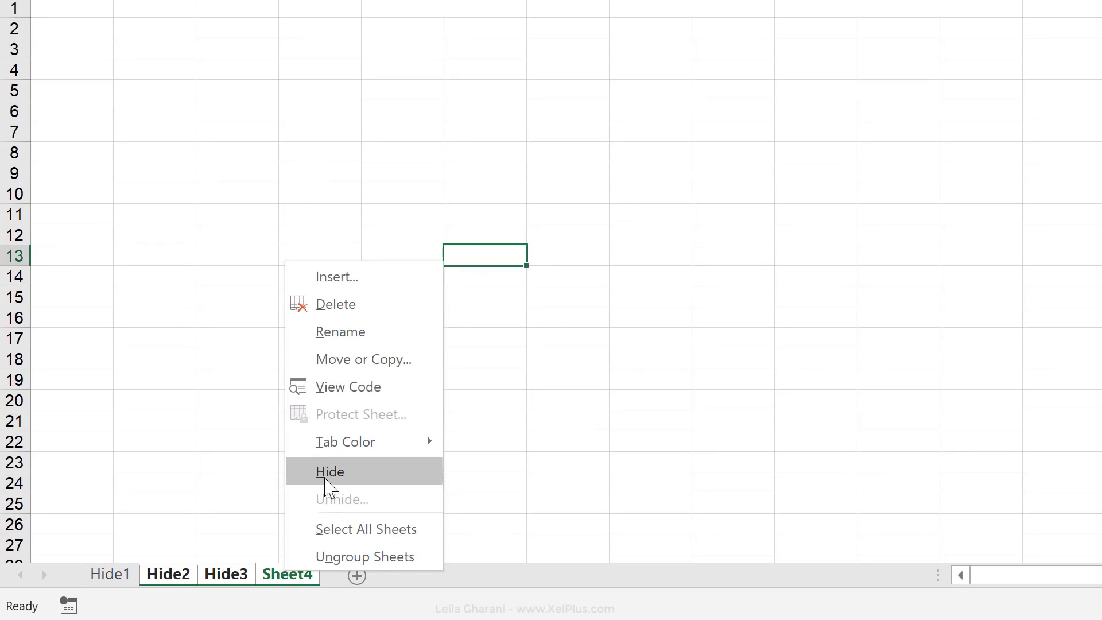
# Hide the grouped Hide2, Hide3 and Sheet4, then restore them by showing the All view
pyautogui.click(330, 471)
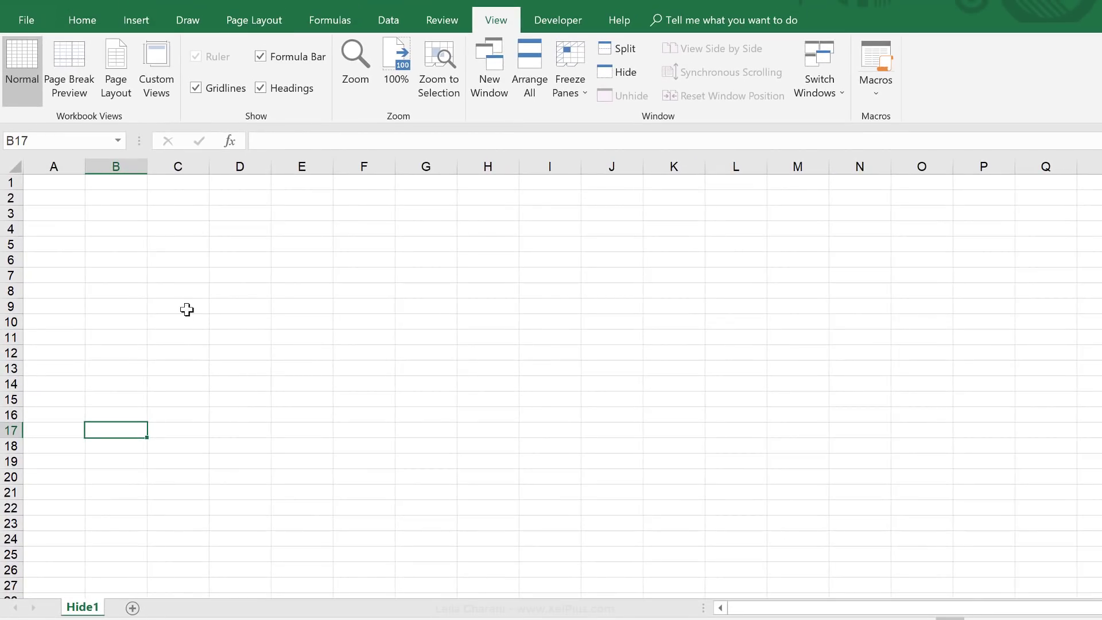
pyautogui.click(156, 63)
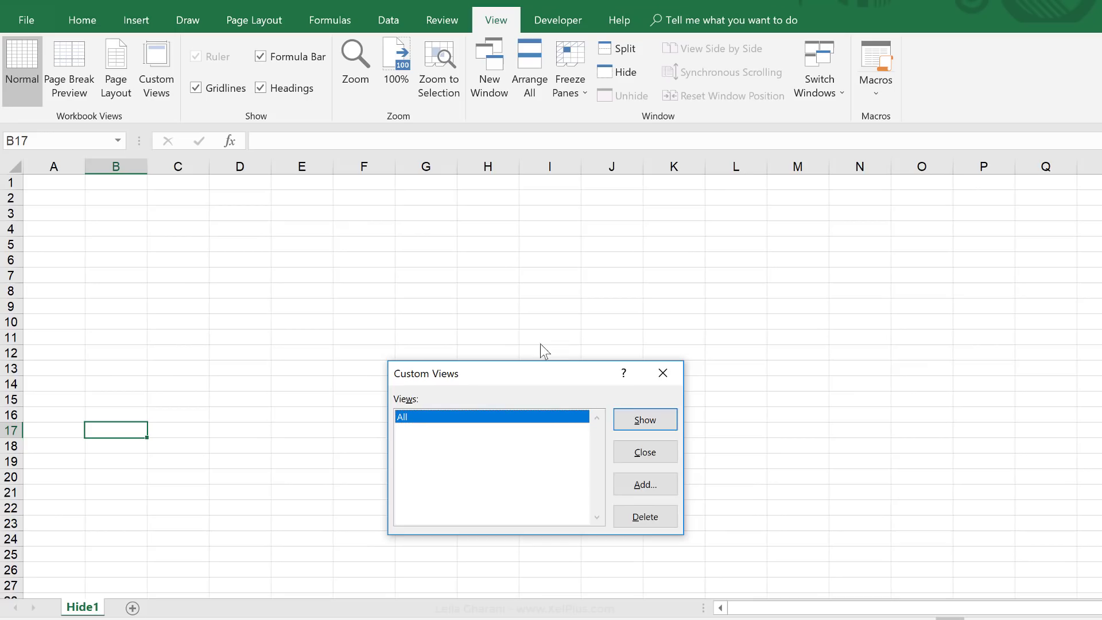
pyautogui.click(645, 420)
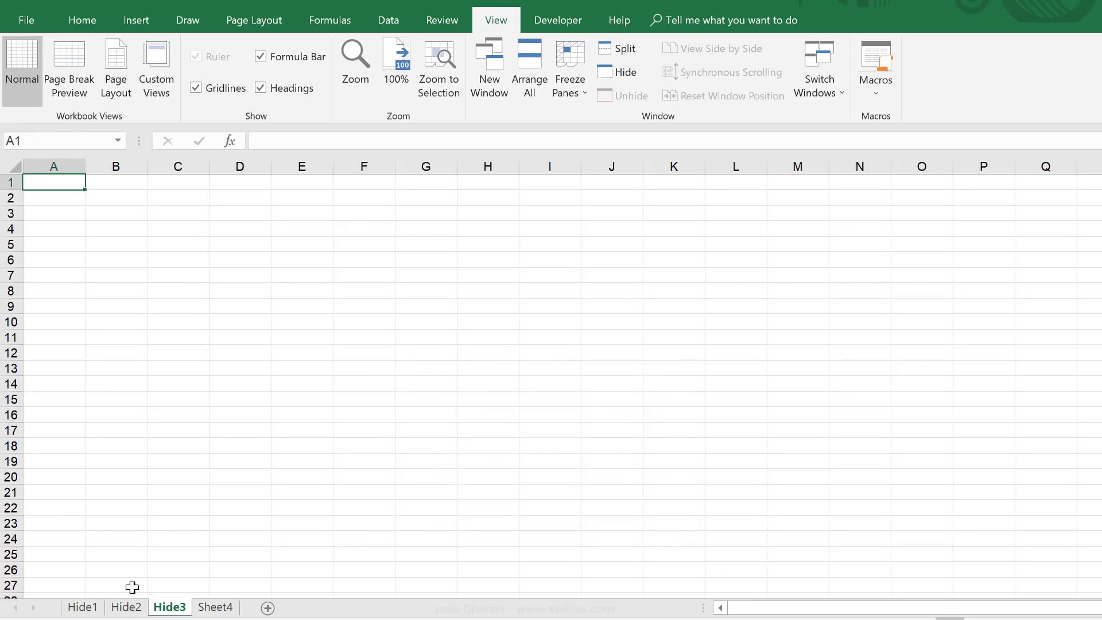
pyautogui.moveTo(191, 472)
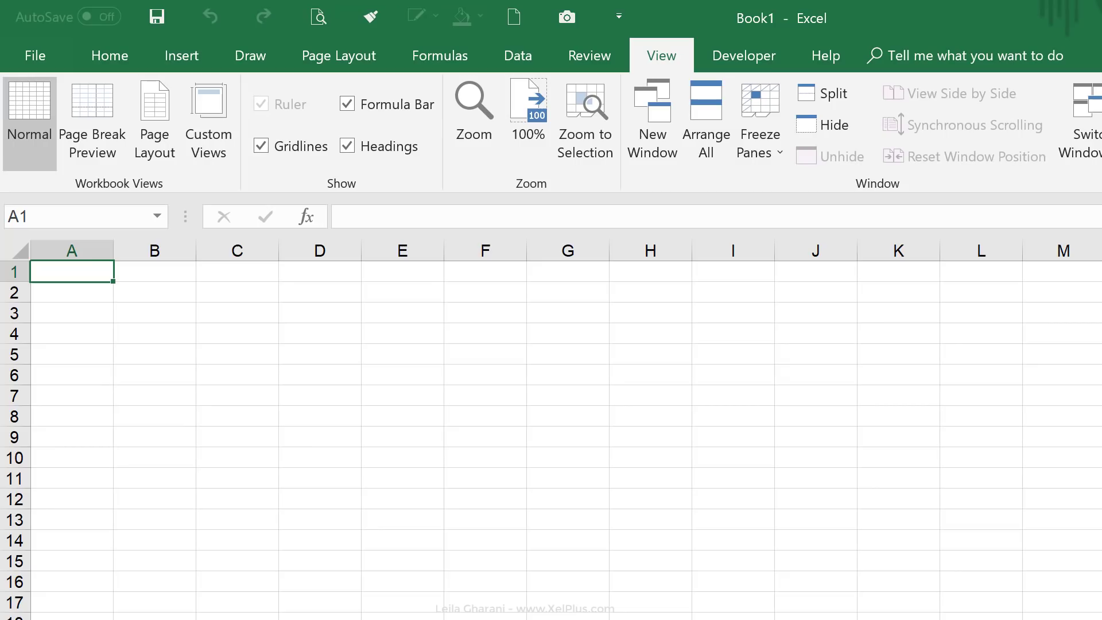
pyautogui.moveTo(224, 391)
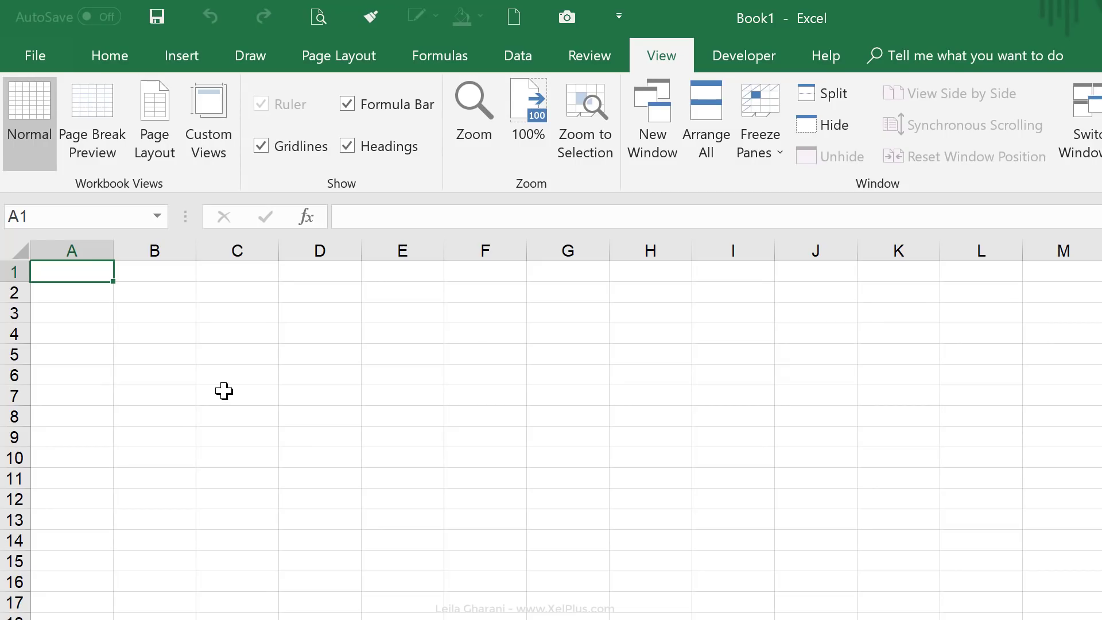
pyautogui.moveTo(220, 234)
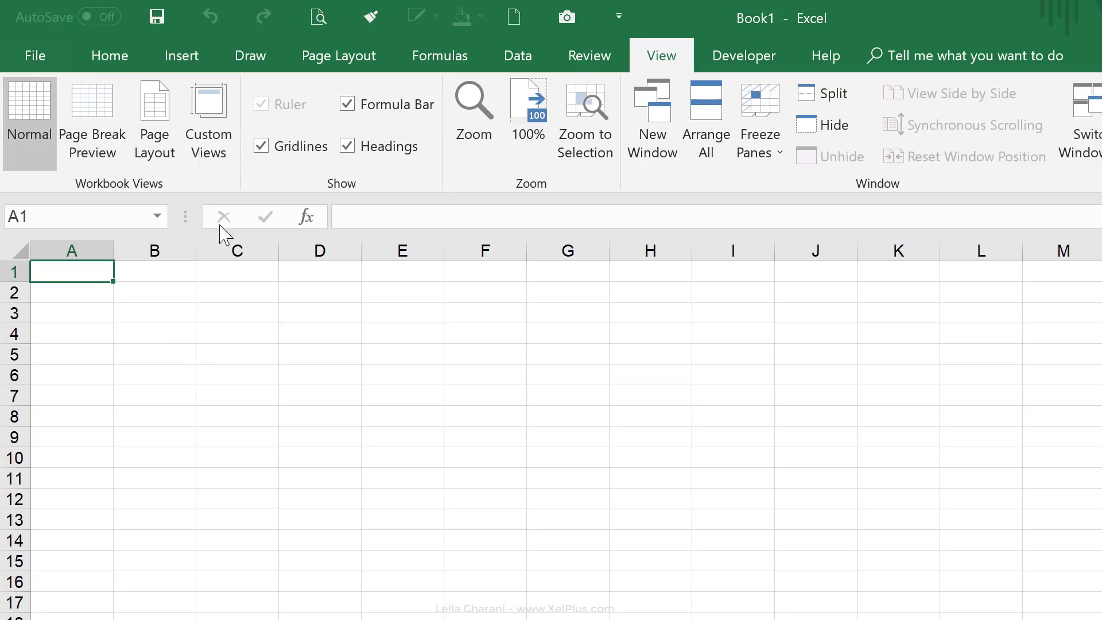
pyautogui.moveTo(122, 293)
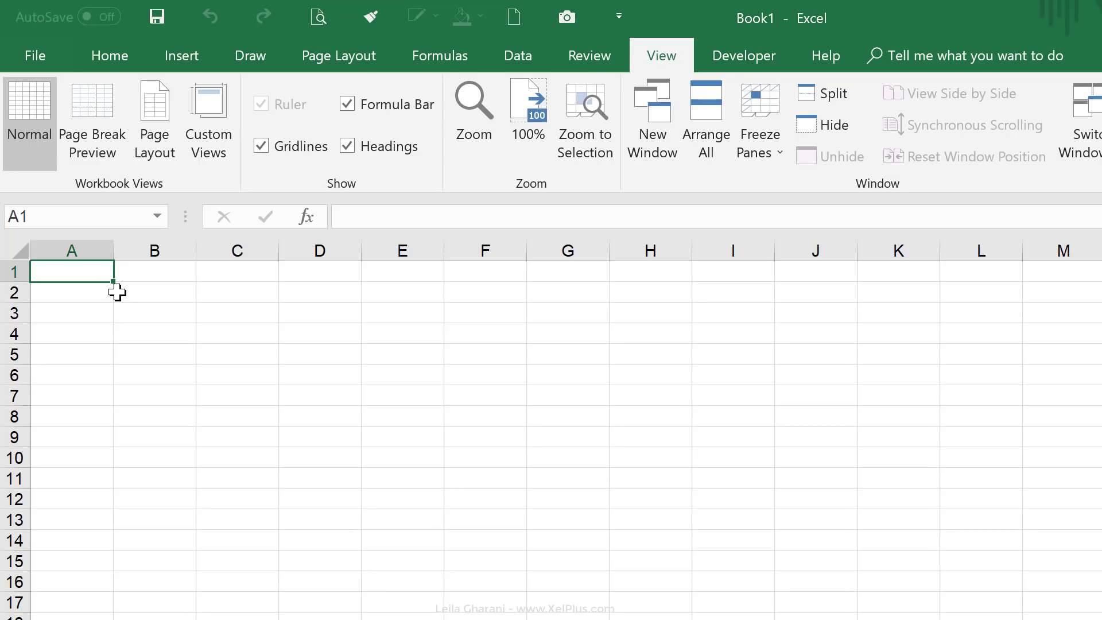
pyautogui.moveTo(112, 293)
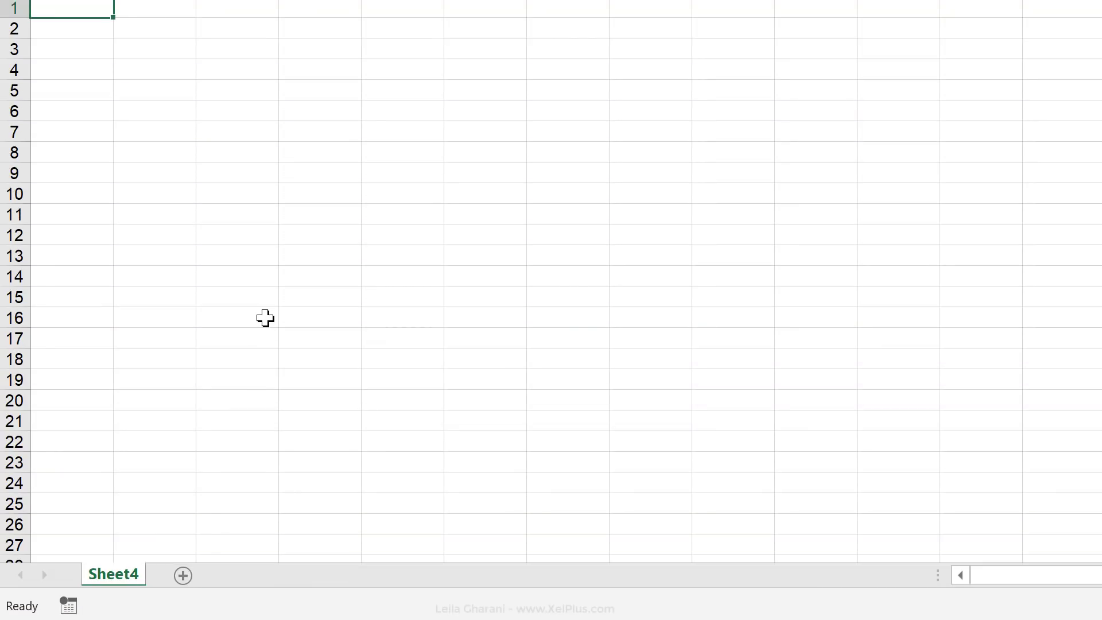
# Open Sheet4's code module in the VBA editor with Alt+F11 and View Code
pyautogui.click(264, 318)
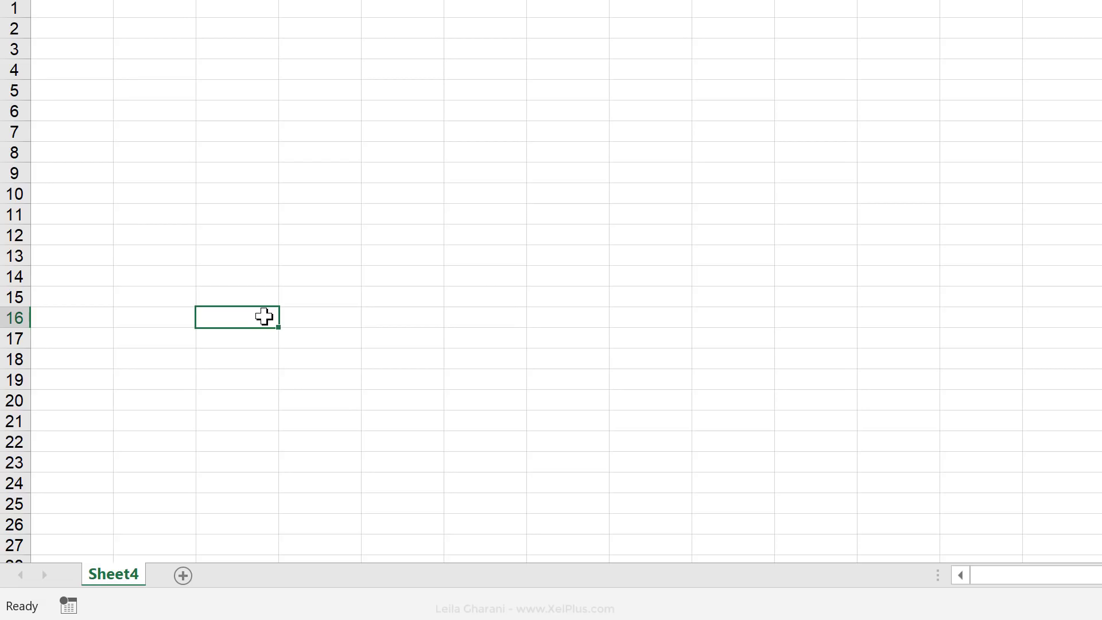
pyautogui.moveTo(240, 330)
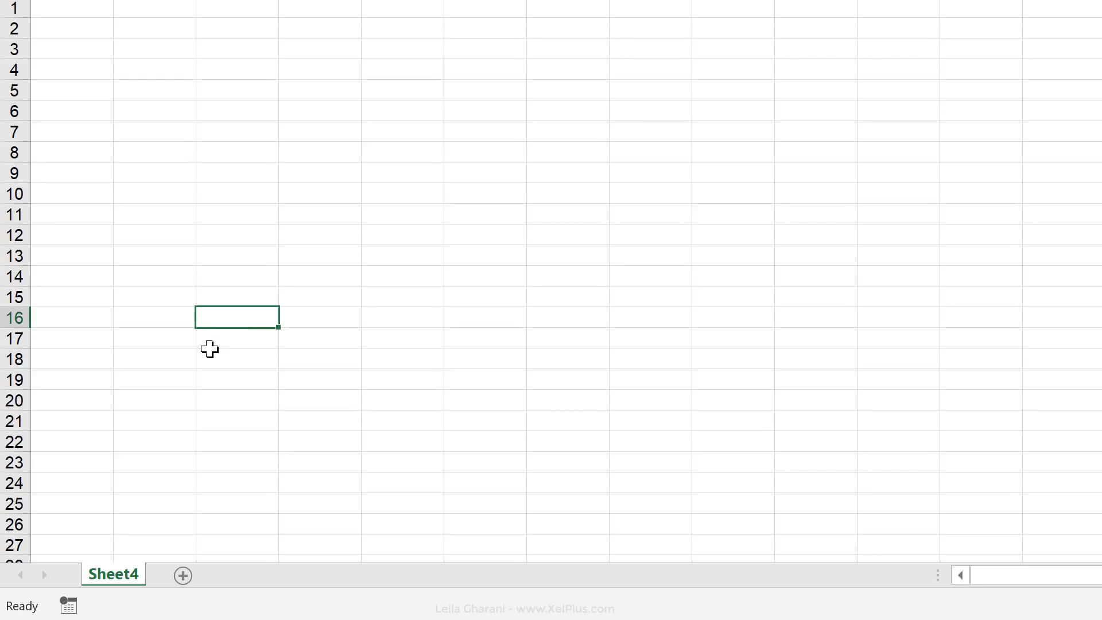
pyautogui.press('Alt+F11')
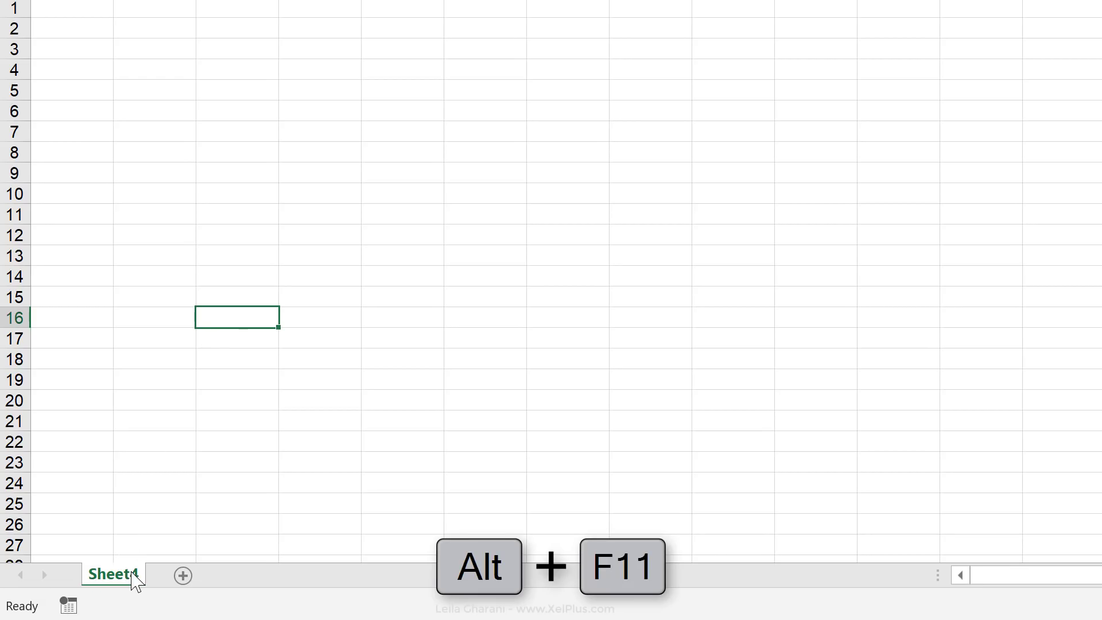
pyautogui.rightClick(118, 575)
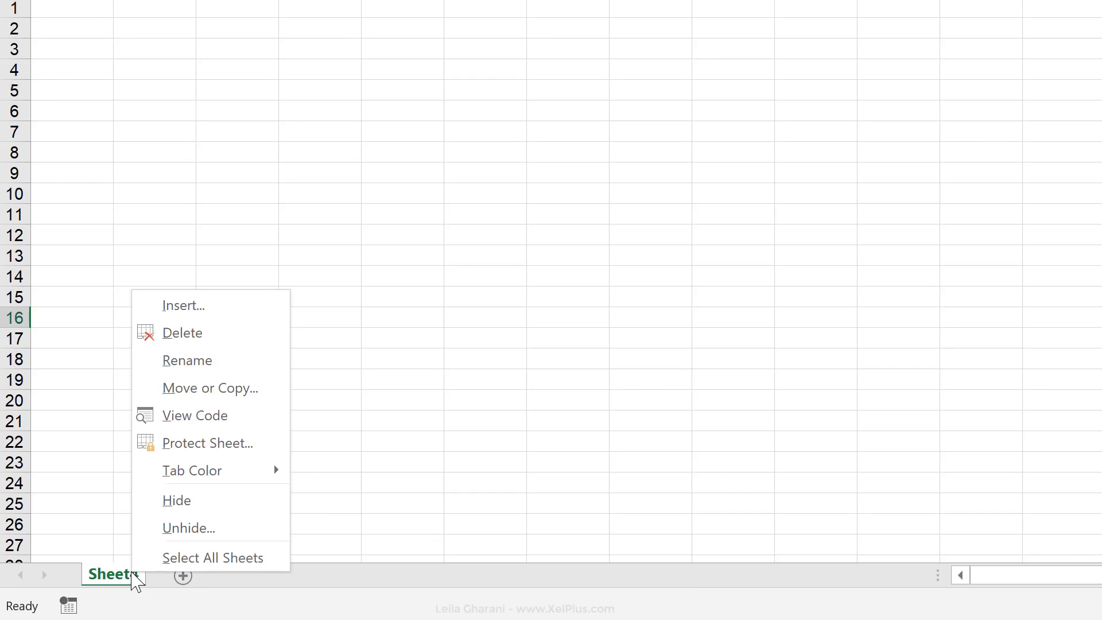
pyautogui.click(195, 416)
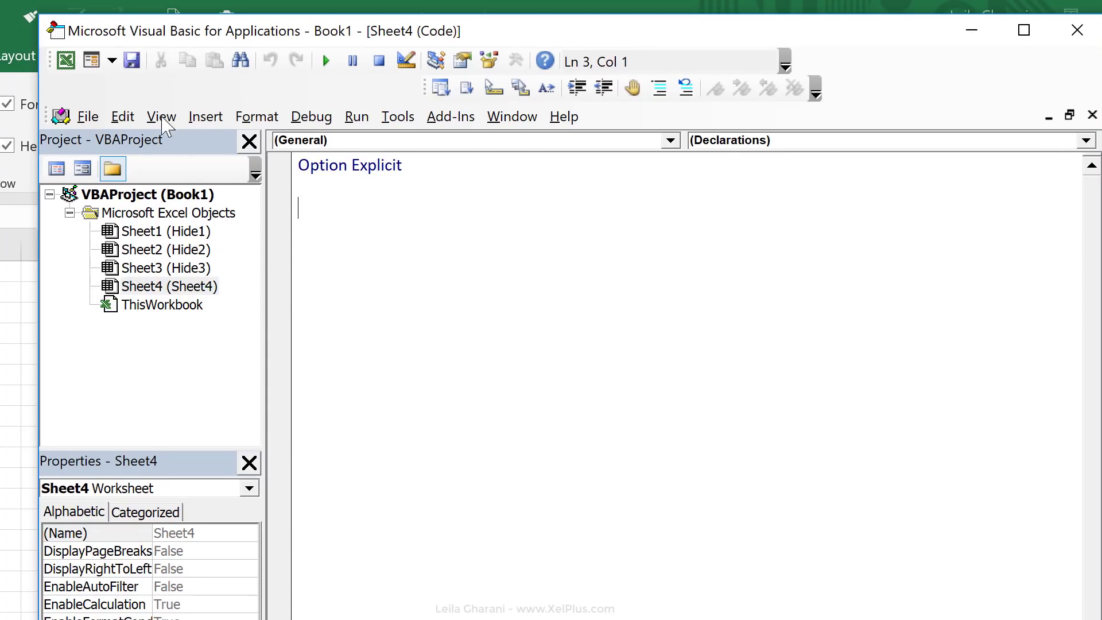
# Show the Immediate window beneath Sheet4's code in the editor
pyautogui.click(161, 116)
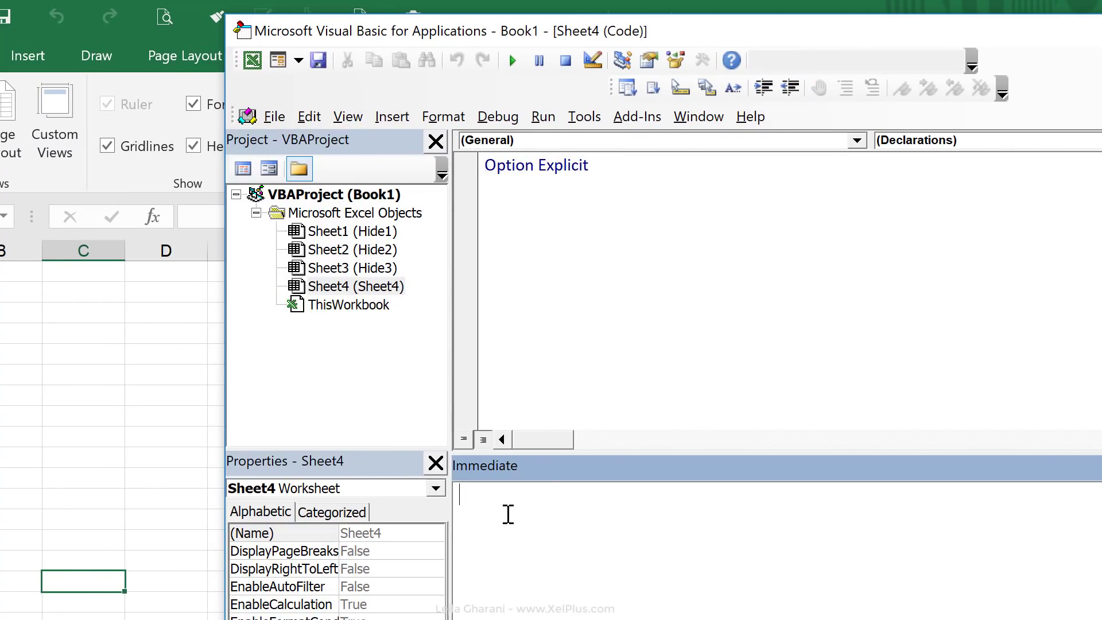
pyautogui.moveTo(499, 494)
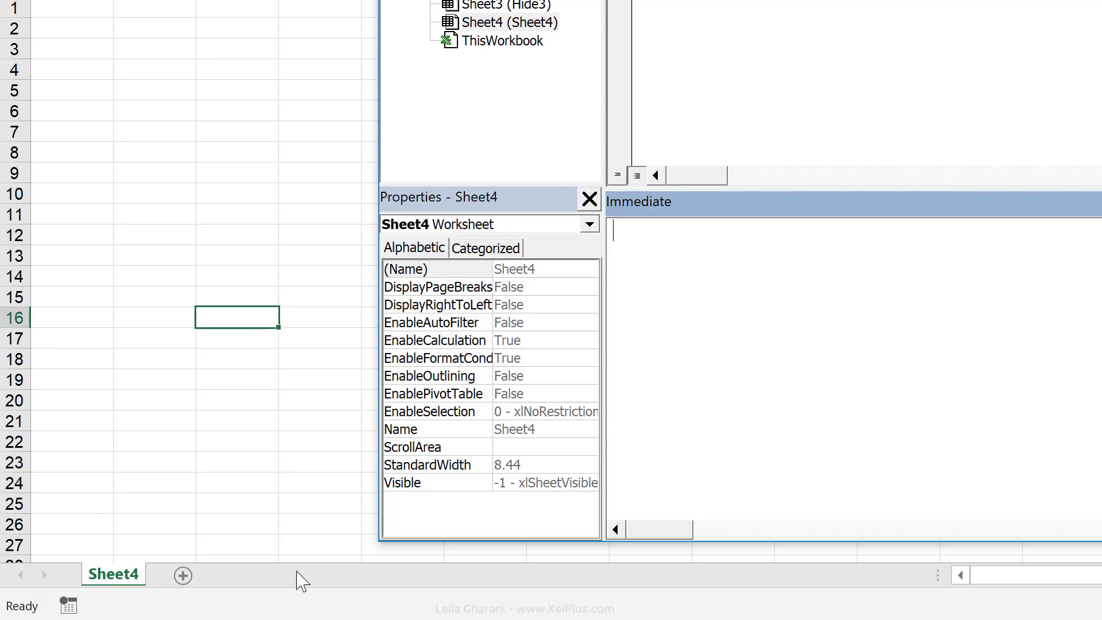
# Run 'for each sh in worksheets: sh.visible=true: next sh' in the Immediate window
pyautogui.write('for each sh in')
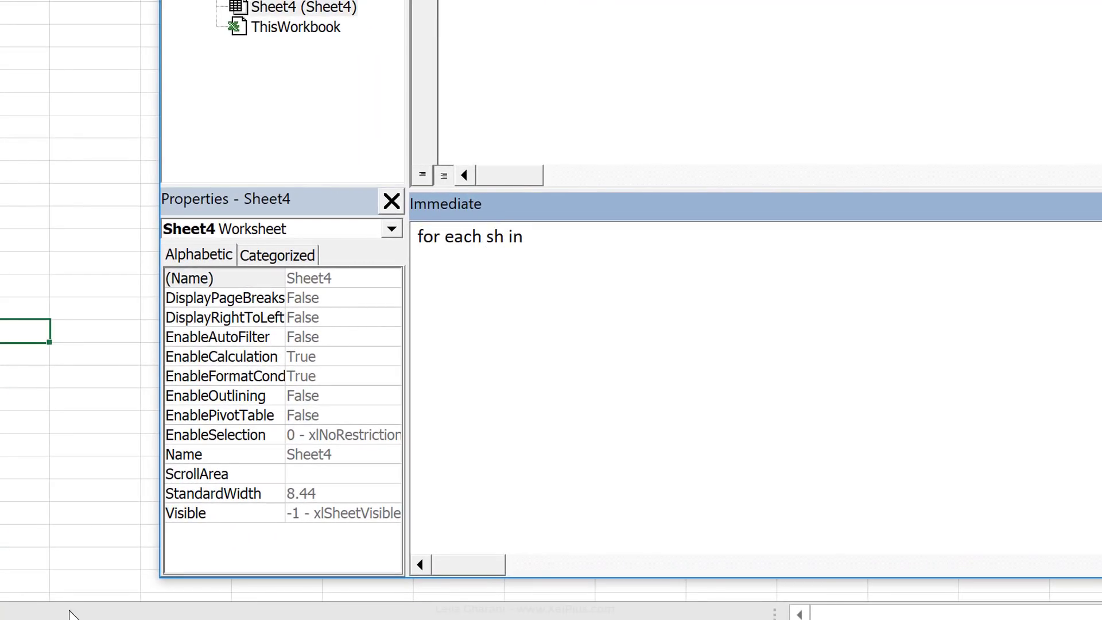
pyautogui.write('workshee')
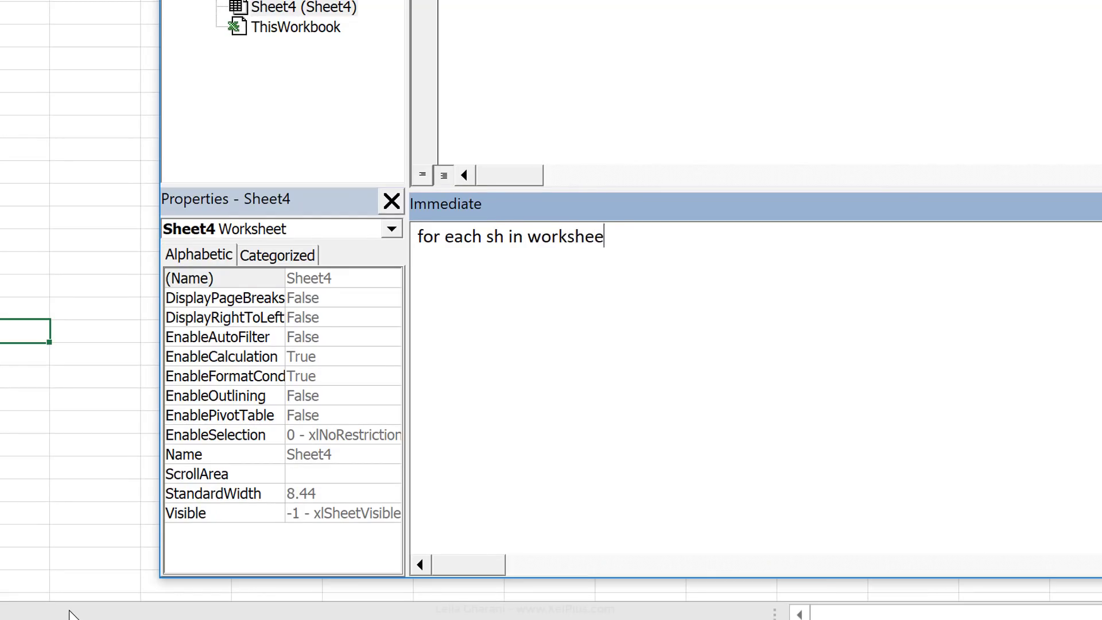
pyautogui.write('ts')
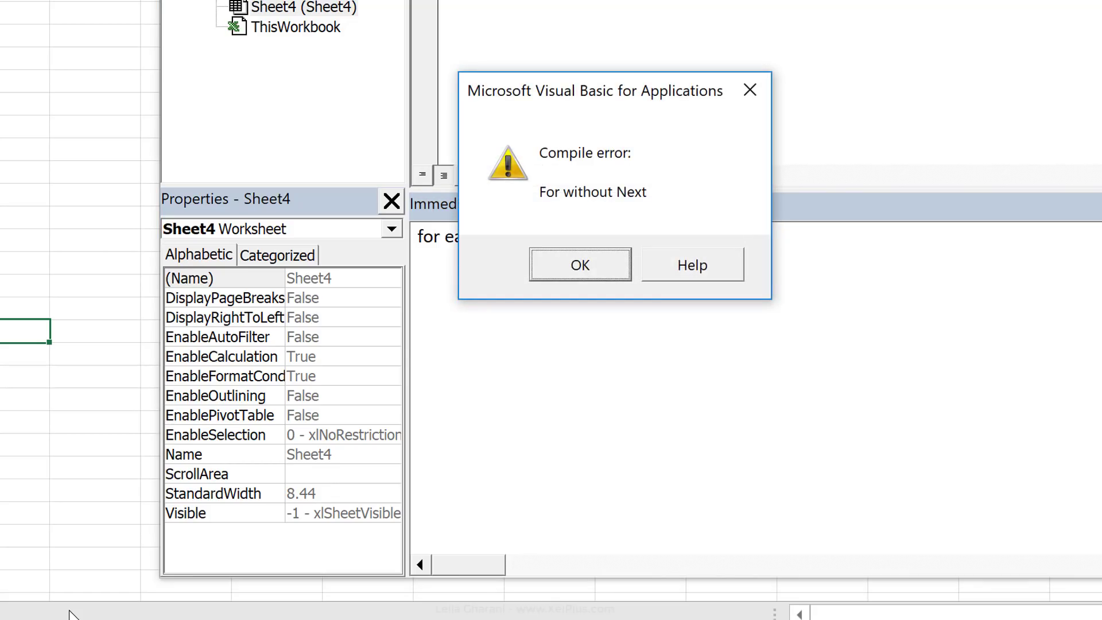
pyautogui.click(580, 264)
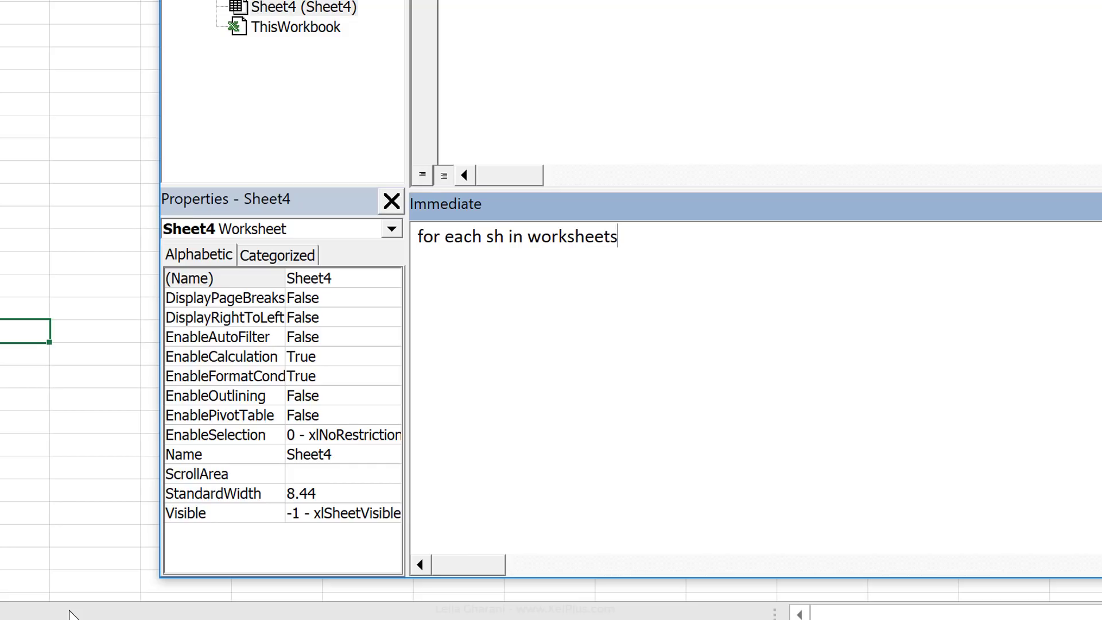
pyautogui.write(':')
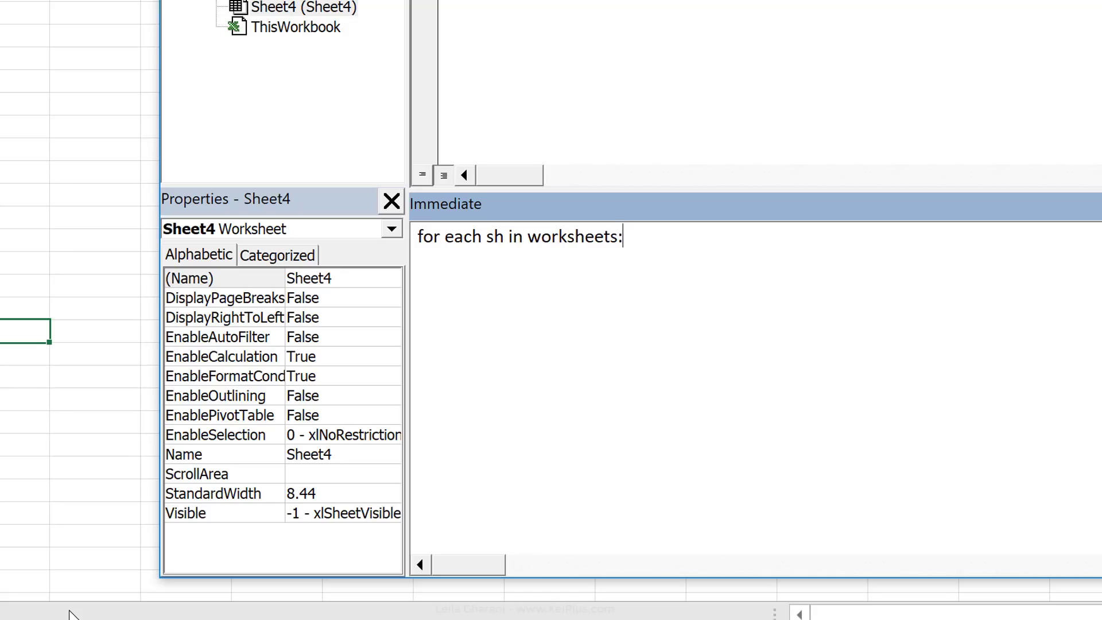
pyautogui.moveTo(708, 148)
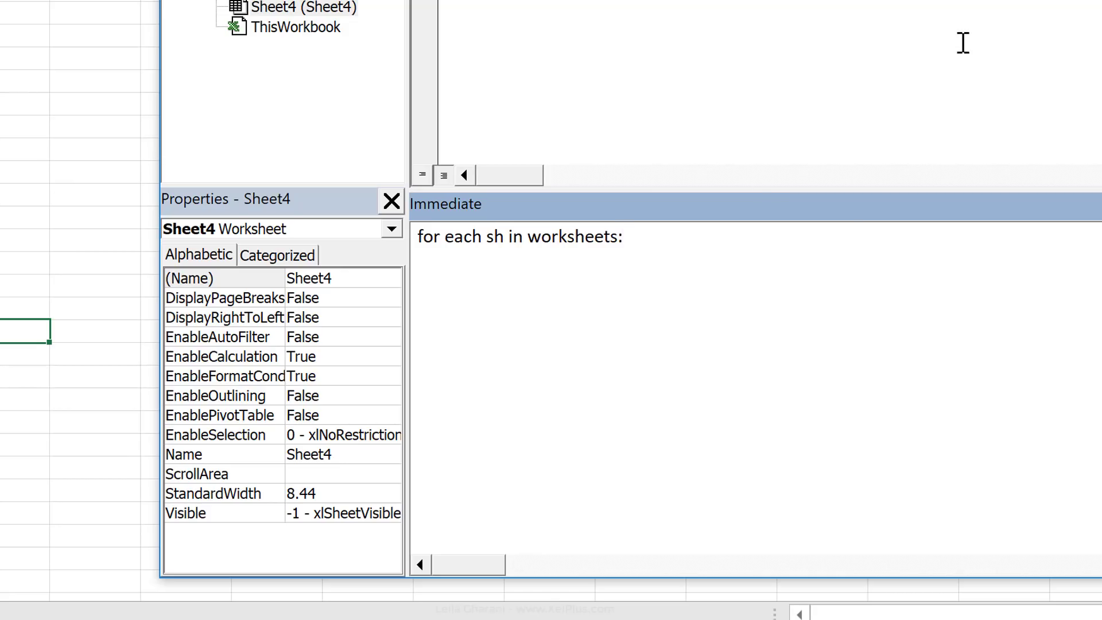
pyautogui.write('sh.visible')
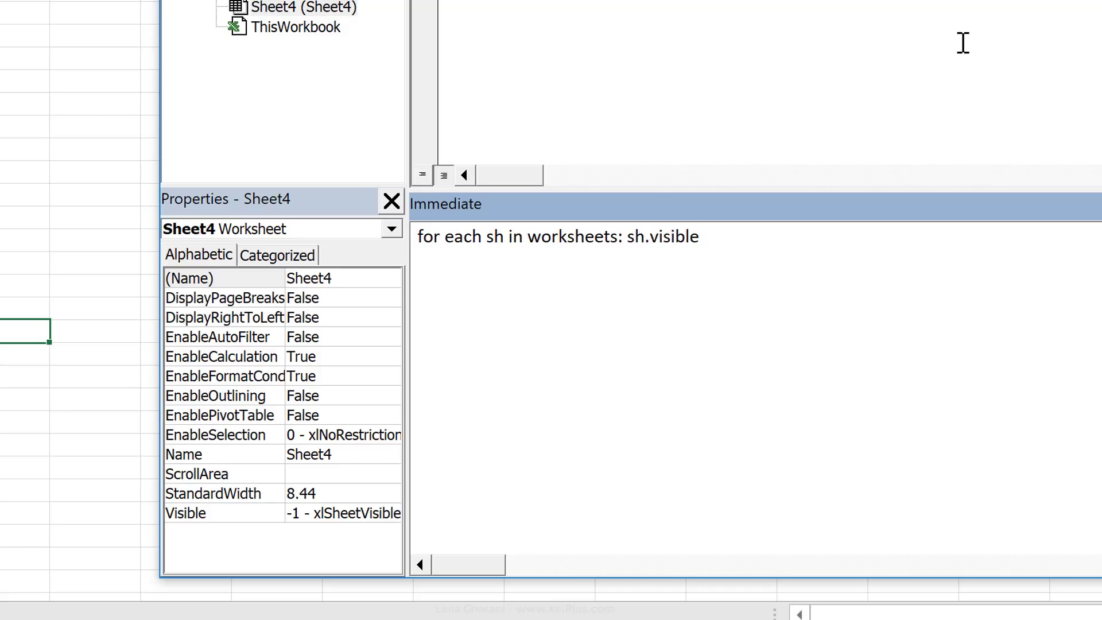
pyautogui.write('=')
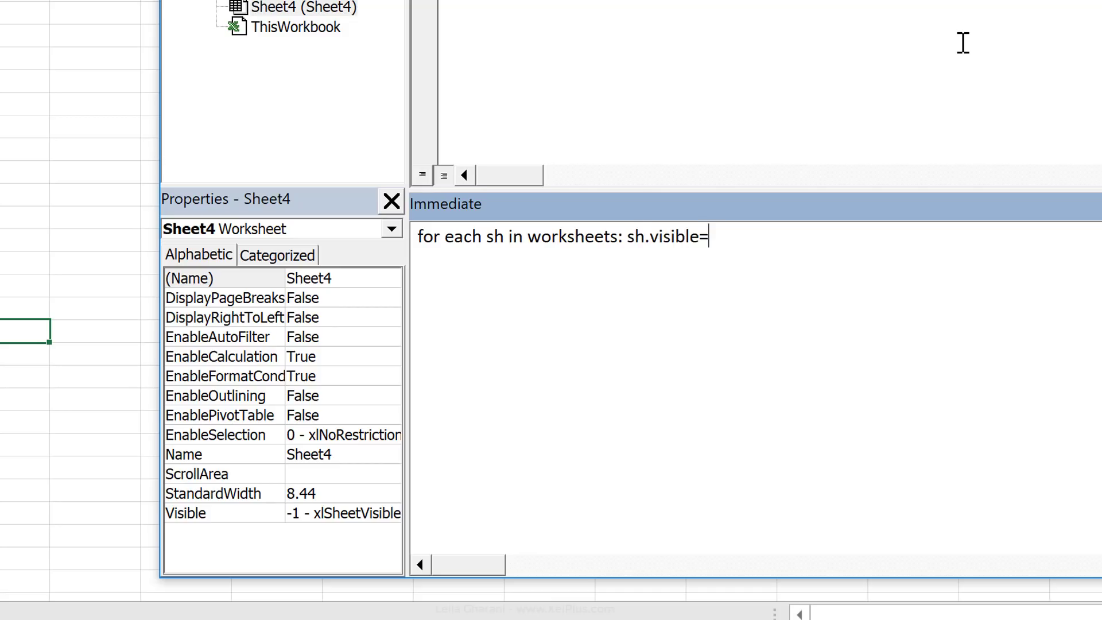
pyautogui.write('true:')
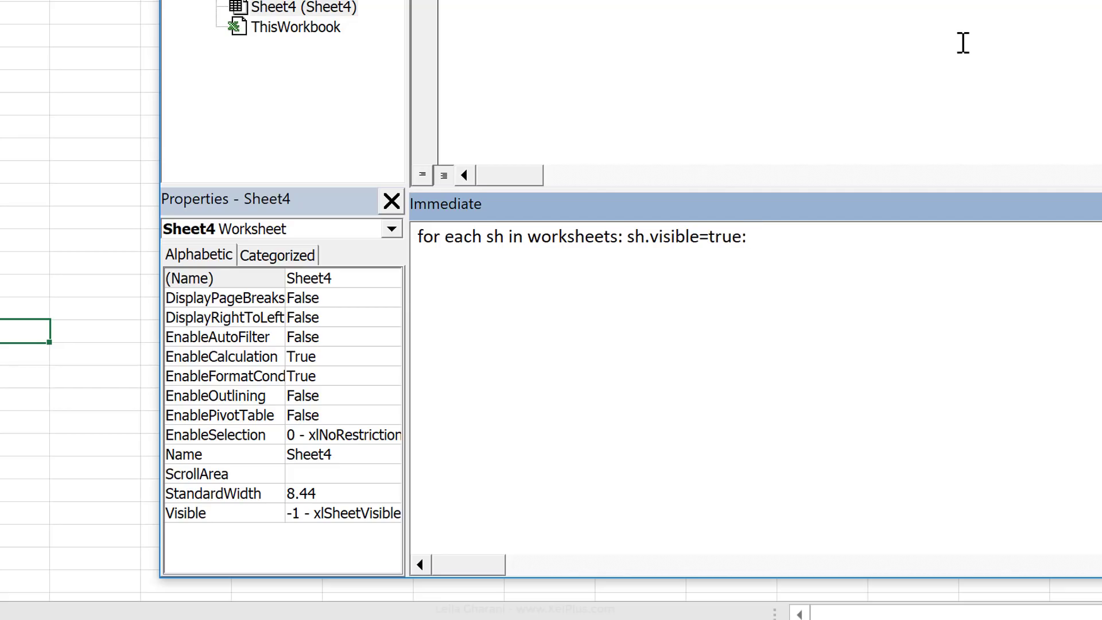
pyautogui.write('next sh')
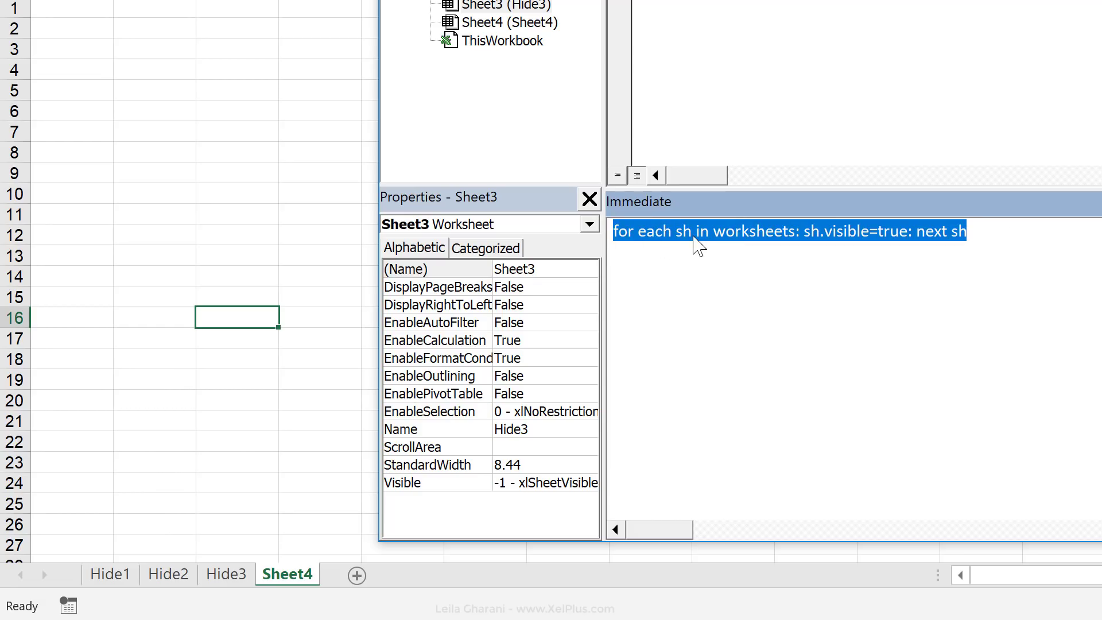
pyautogui.moveTo(722, 246)
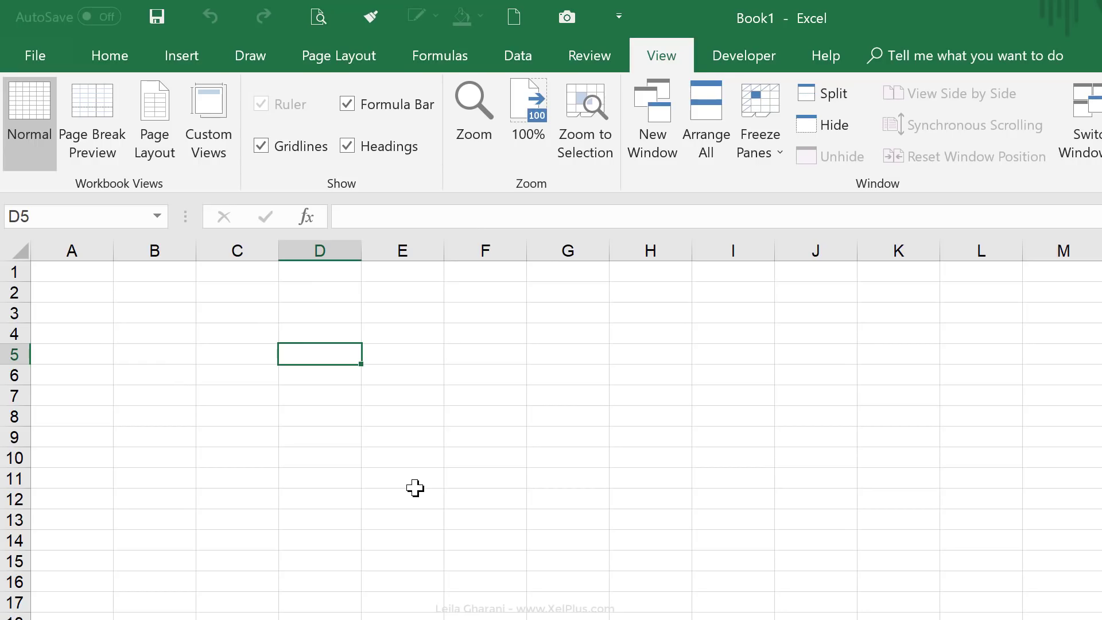
pyautogui.moveTo(496, 407)
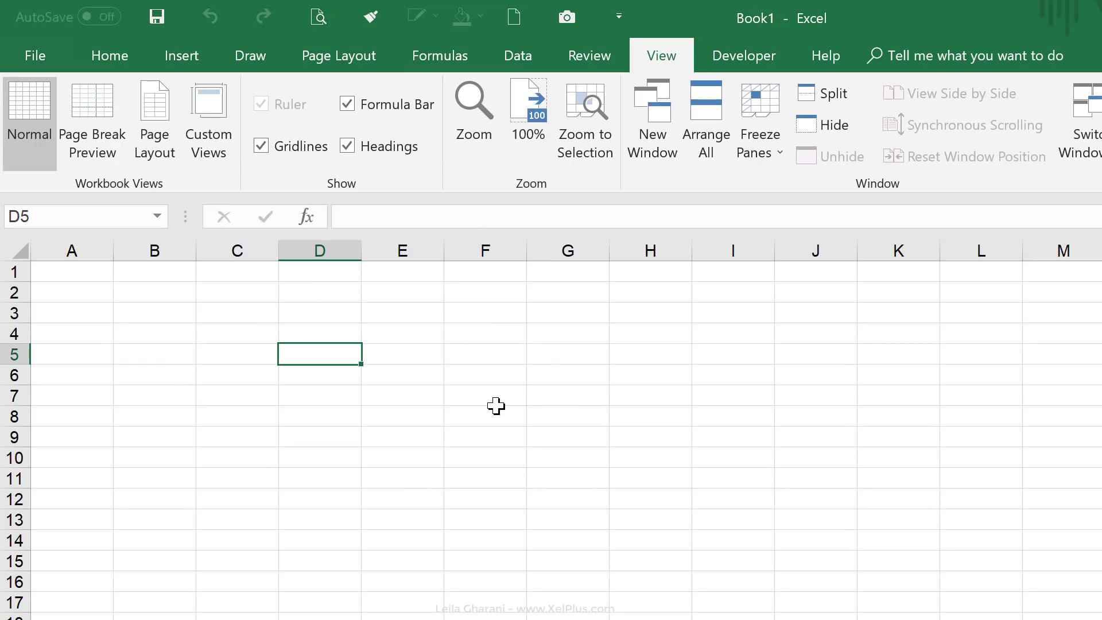
pyautogui.moveTo(483, 408)
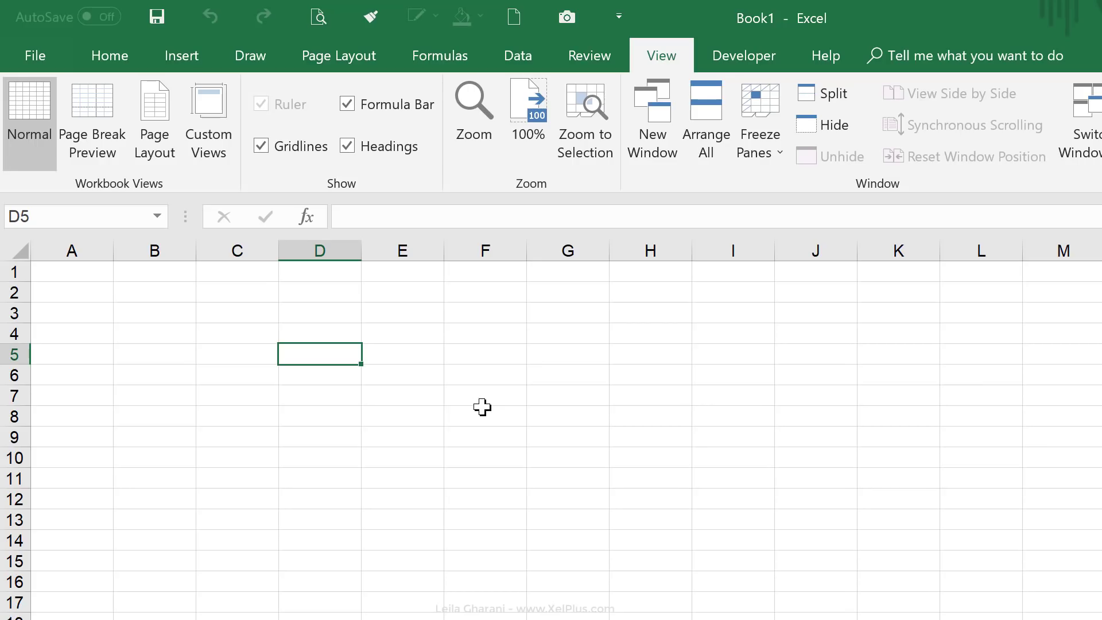
pyautogui.moveTo(461, 410)
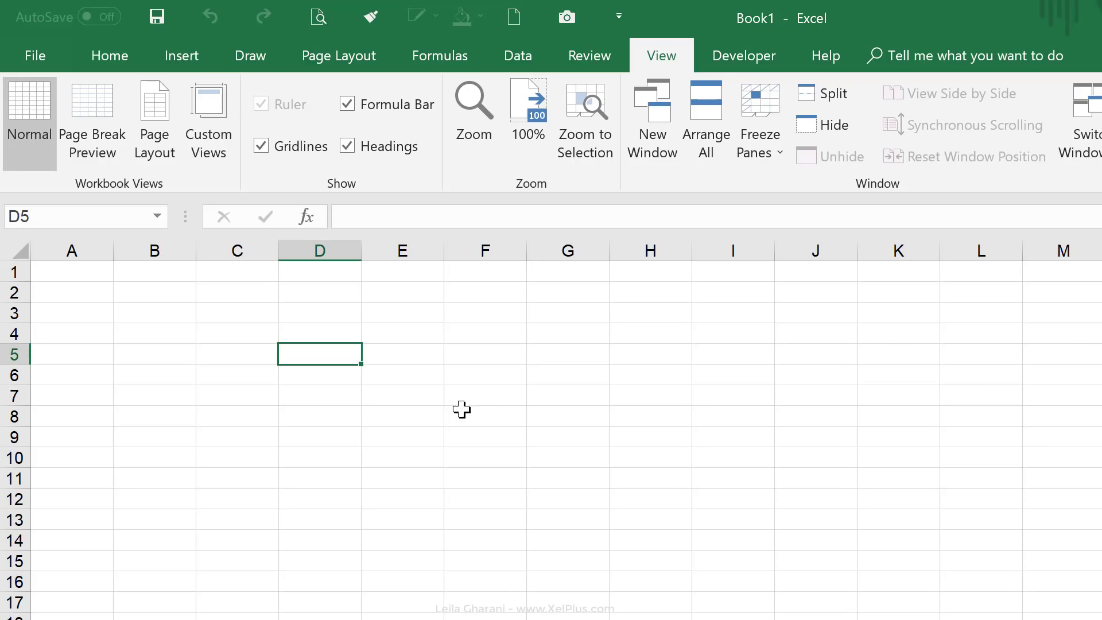
pyautogui.moveTo(403, 458)
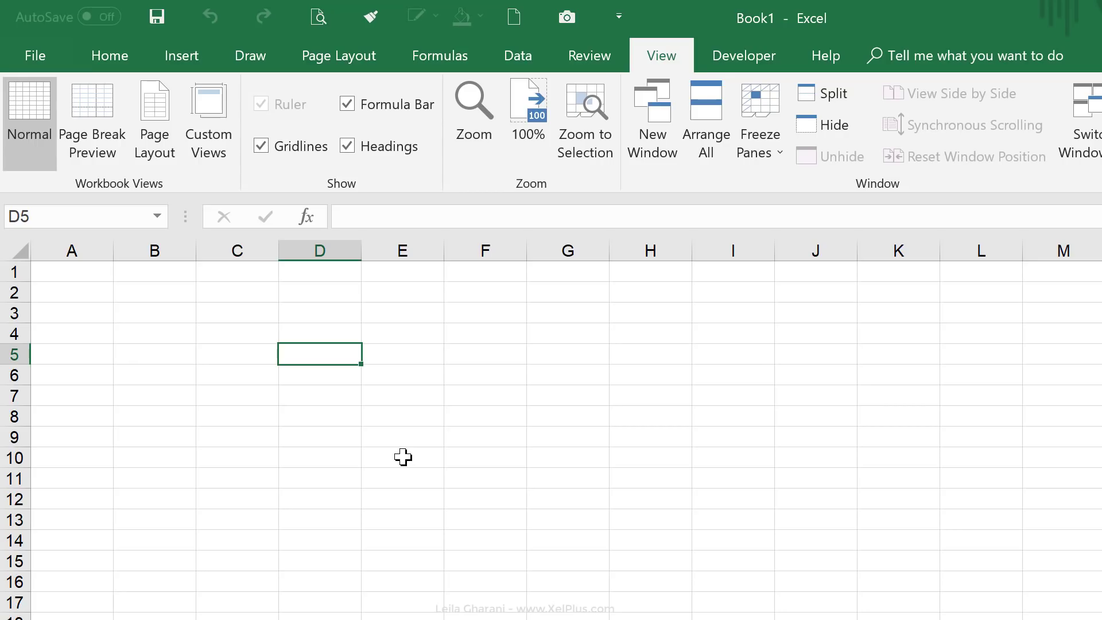
pyautogui.moveTo(417, 447)
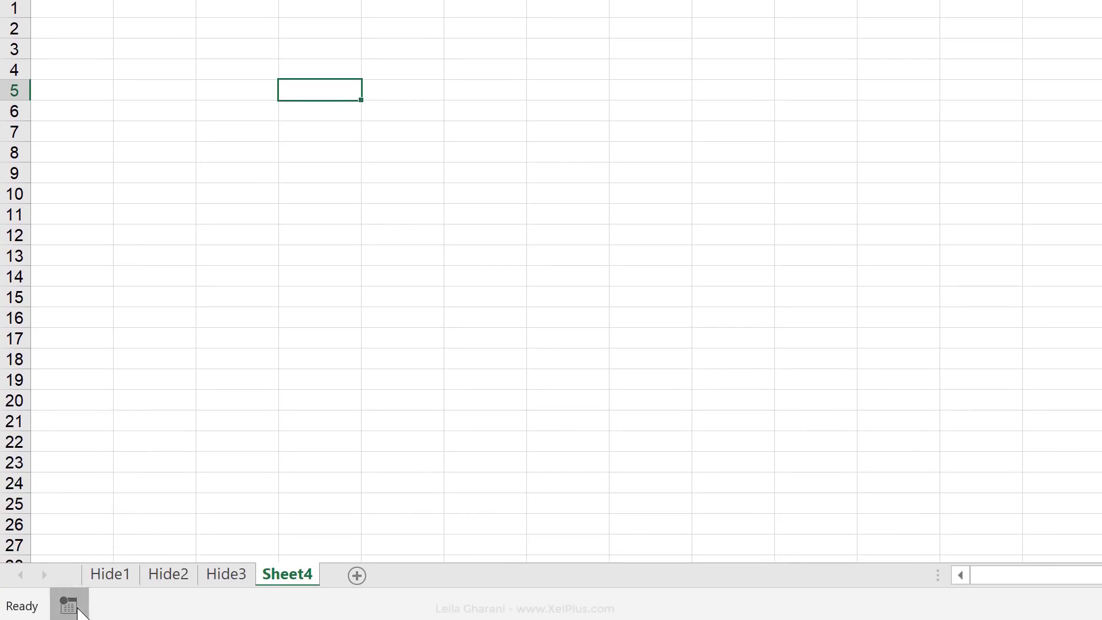
# Record a Personal Macro Workbook macro entering hjhg in D8, then stop recording
pyautogui.click(70, 606)
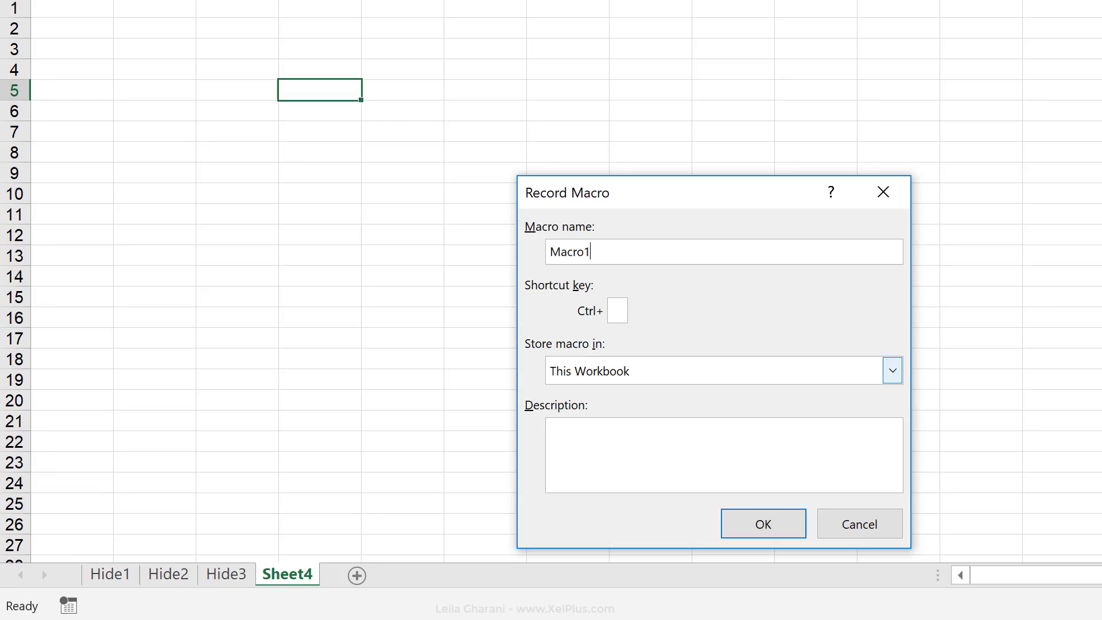
pyautogui.moveTo(681, 374)
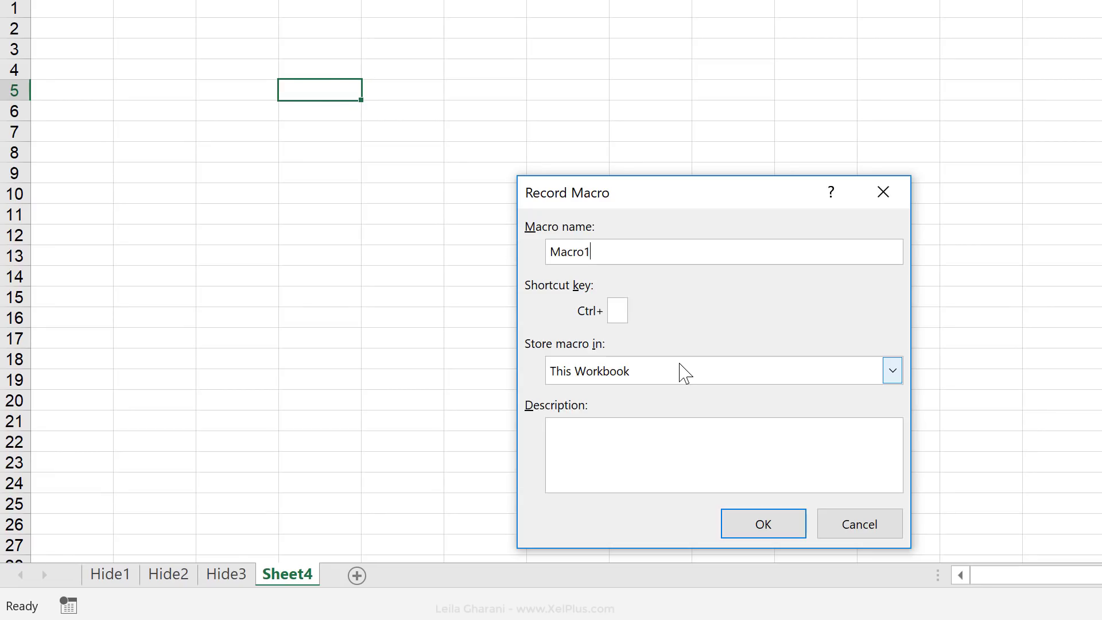
pyautogui.click(892, 370)
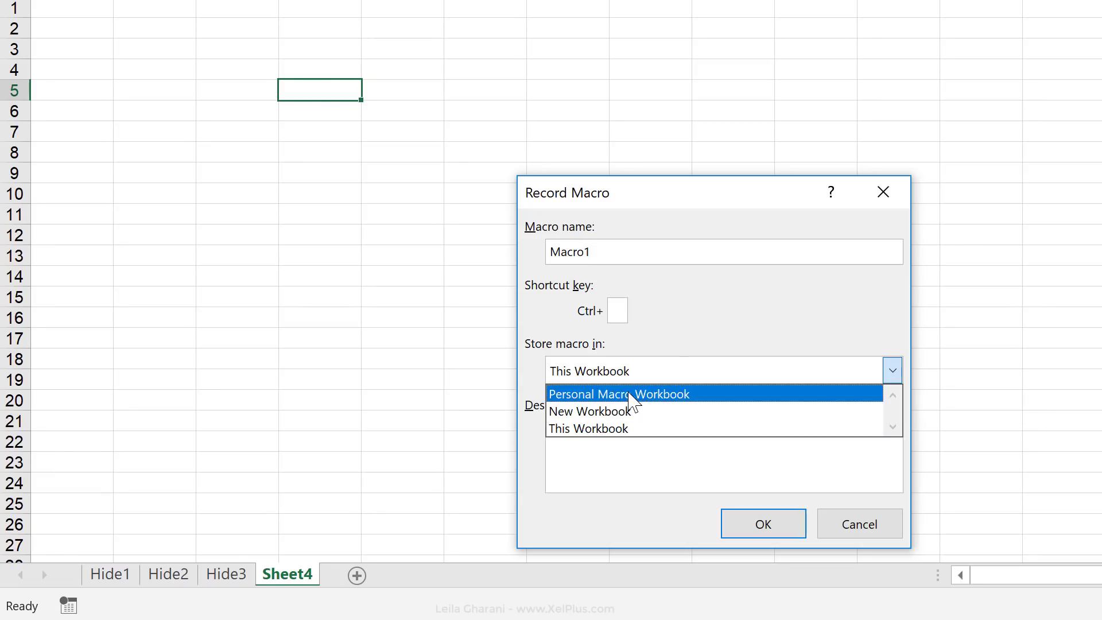
pyautogui.click(618, 394)
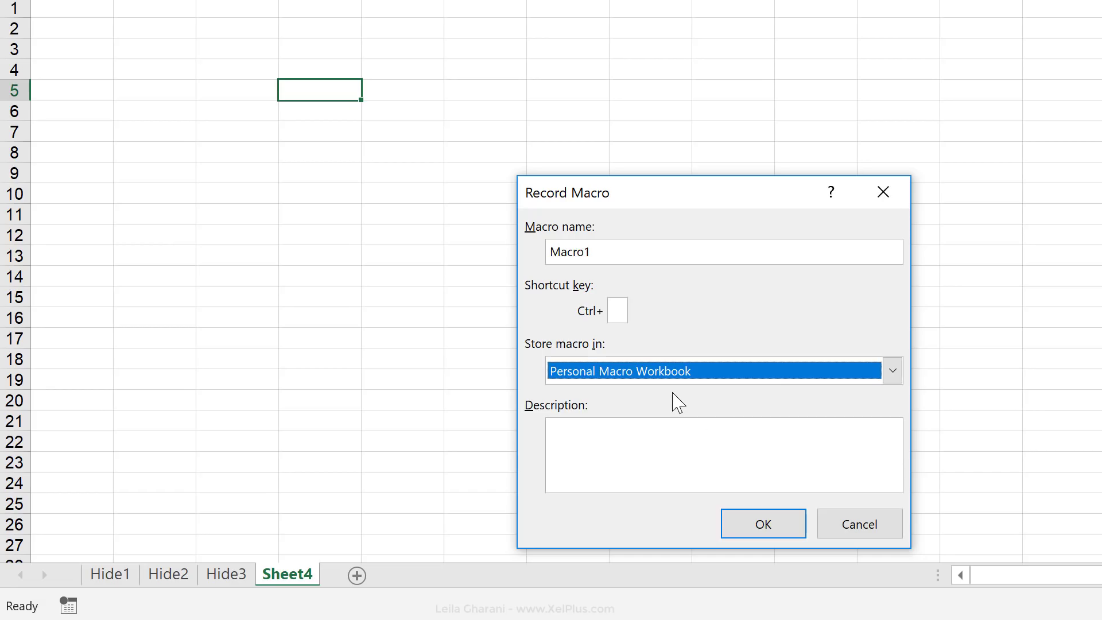
pyautogui.click(763, 523)
pyautogui.write('hjhg')
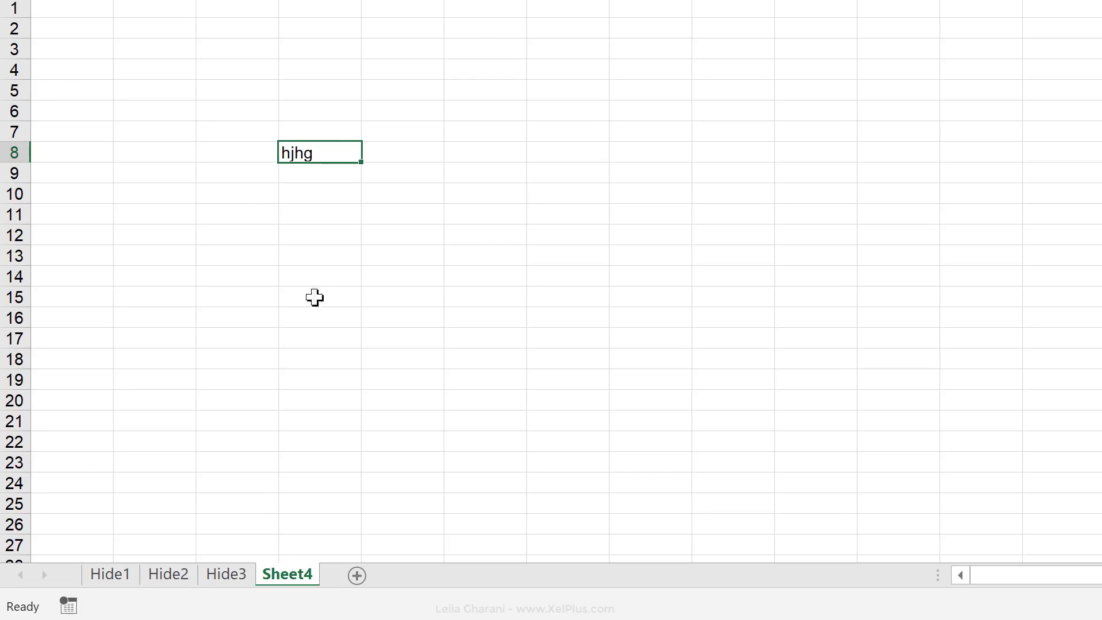
pyautogui.click(318, 274)
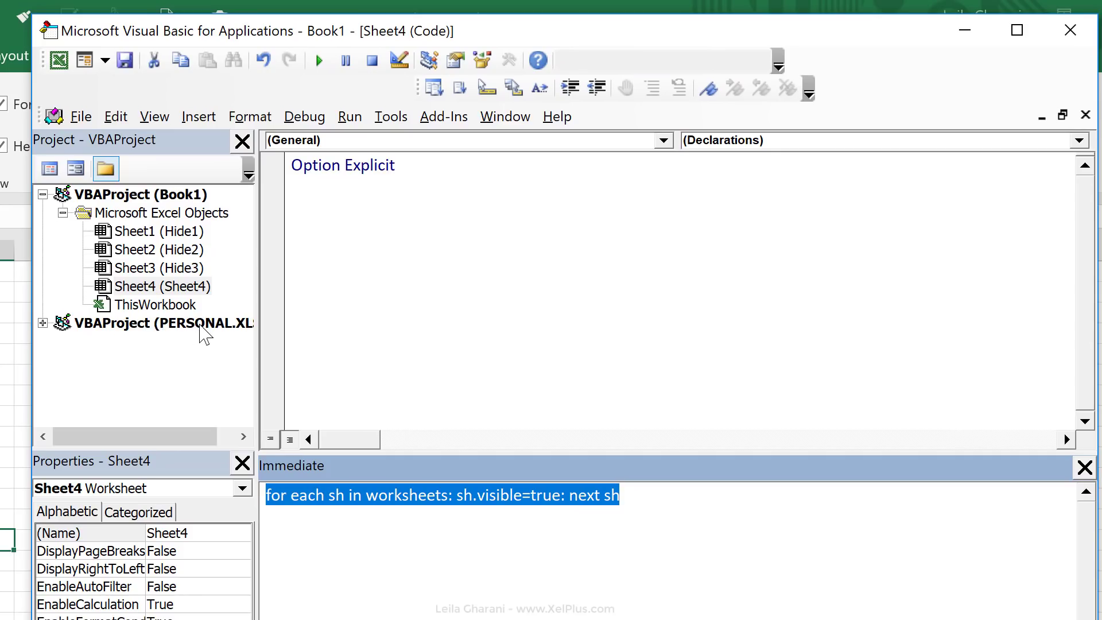
# Open PERSONAL.XLSB's Module1 and delete the recorded Macro1 code
pyautogui.click(155, 323)
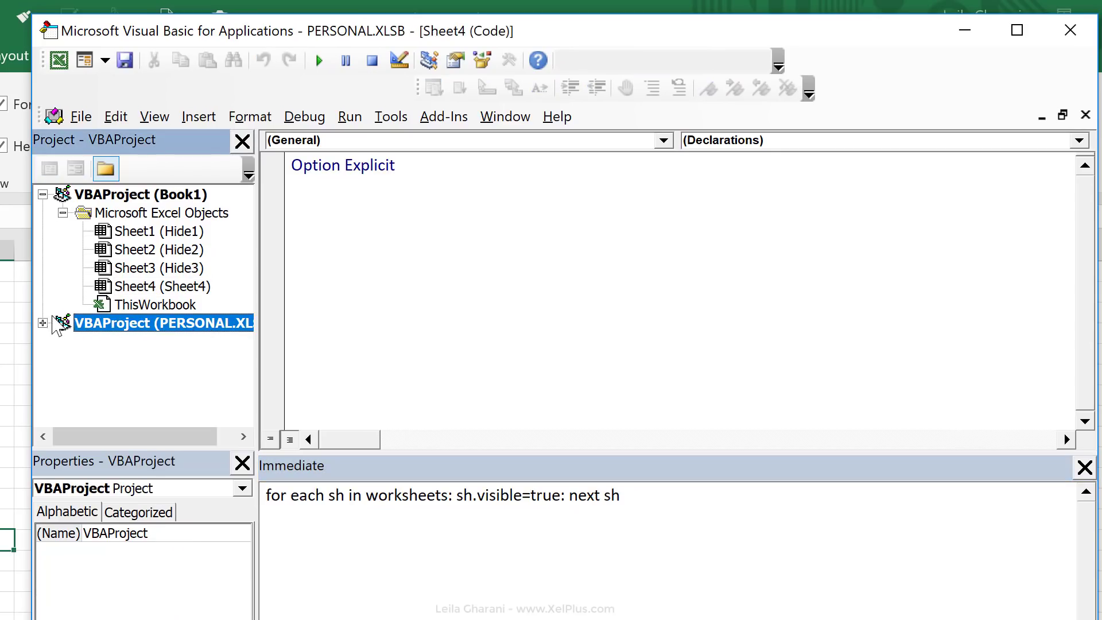
pyautogui.click(42, 323)
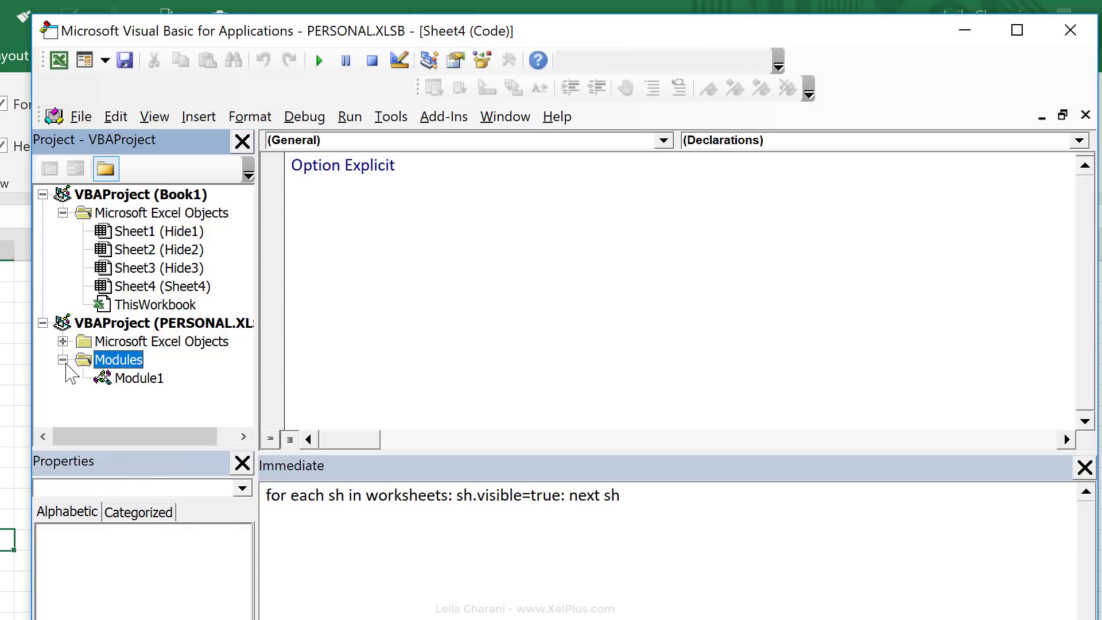
pyautogui.click(139, 378)
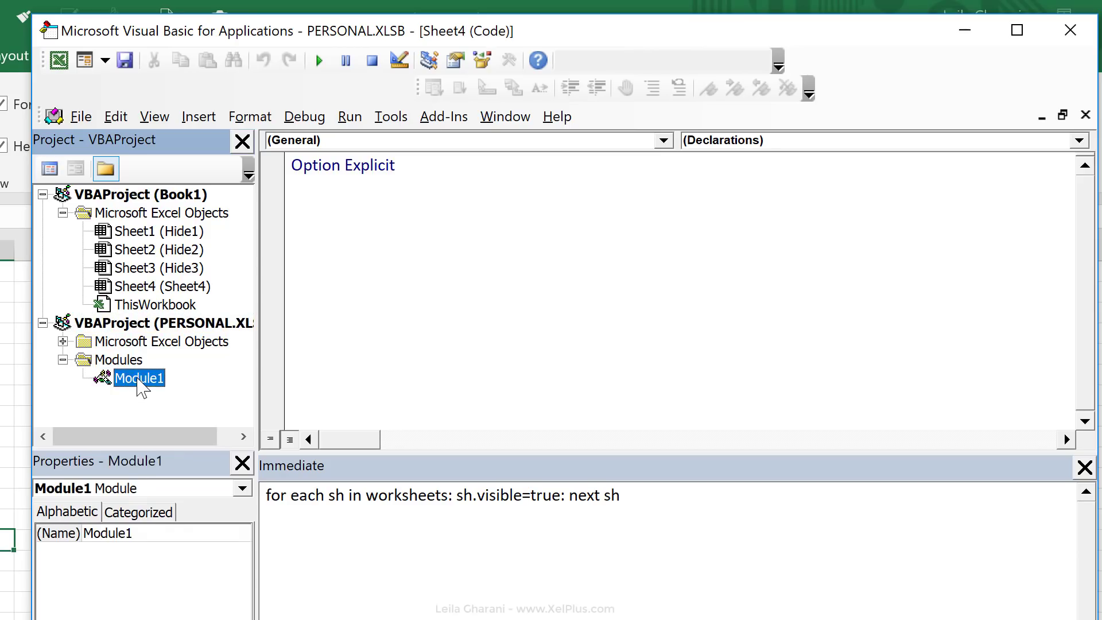
pyautogui.doubleClick(139, 378)
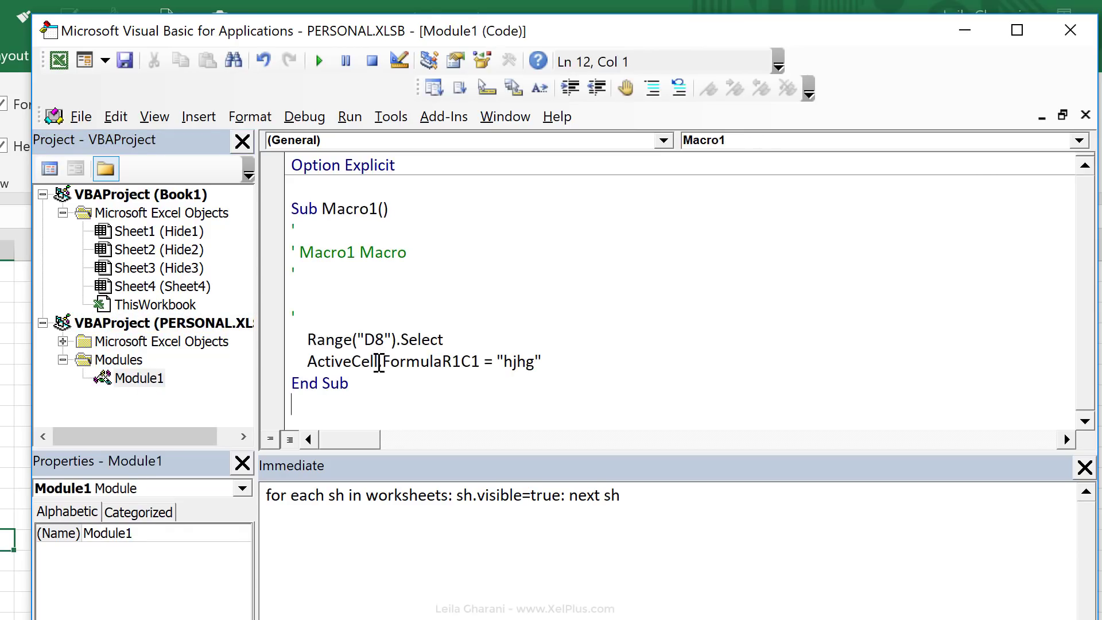
pyautogui.click(349, 383)
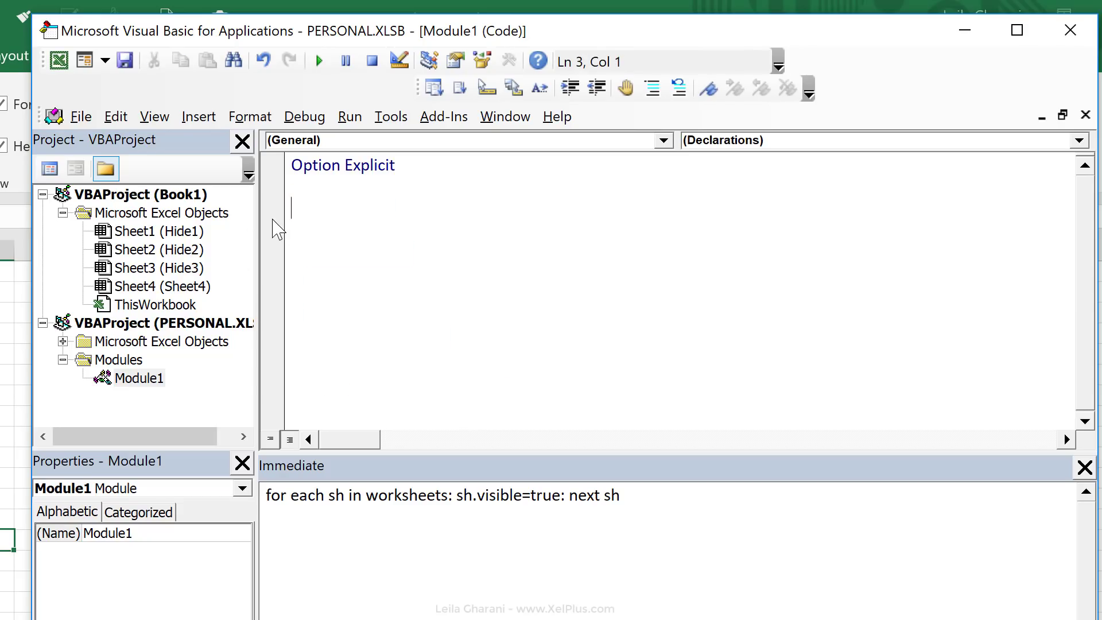
pyautogui.moveTo(619, 494); pyautogui.dragTo(266, 494)
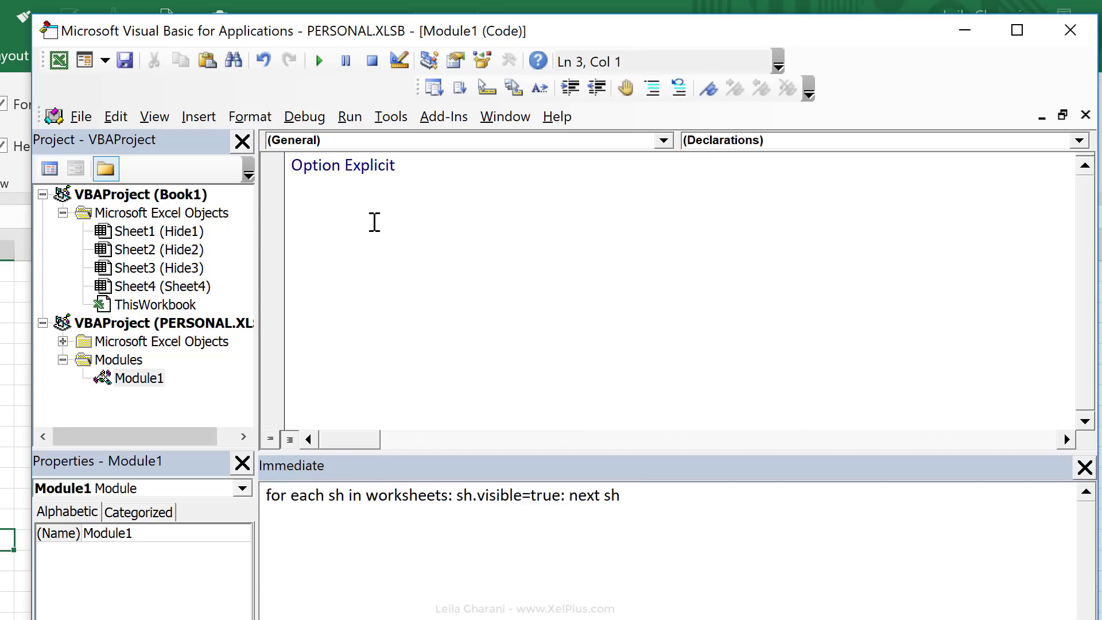
# Type Sub unhide_all() with a Dim sh declaration in Module1
pyautogui.write('sub u')
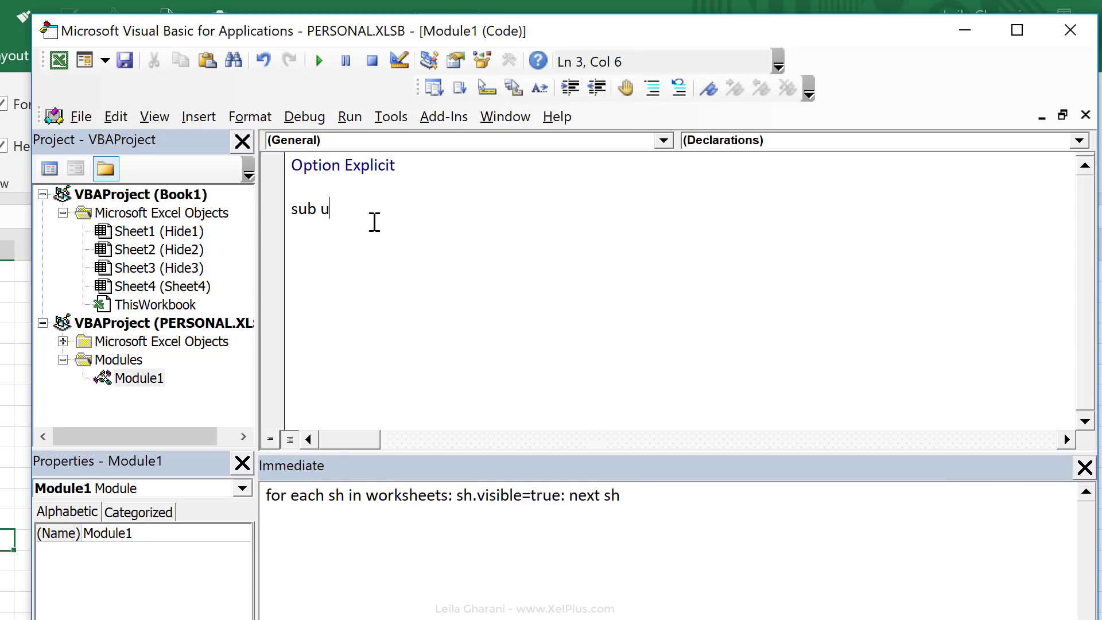
pyautogui.write('nhide_all(')
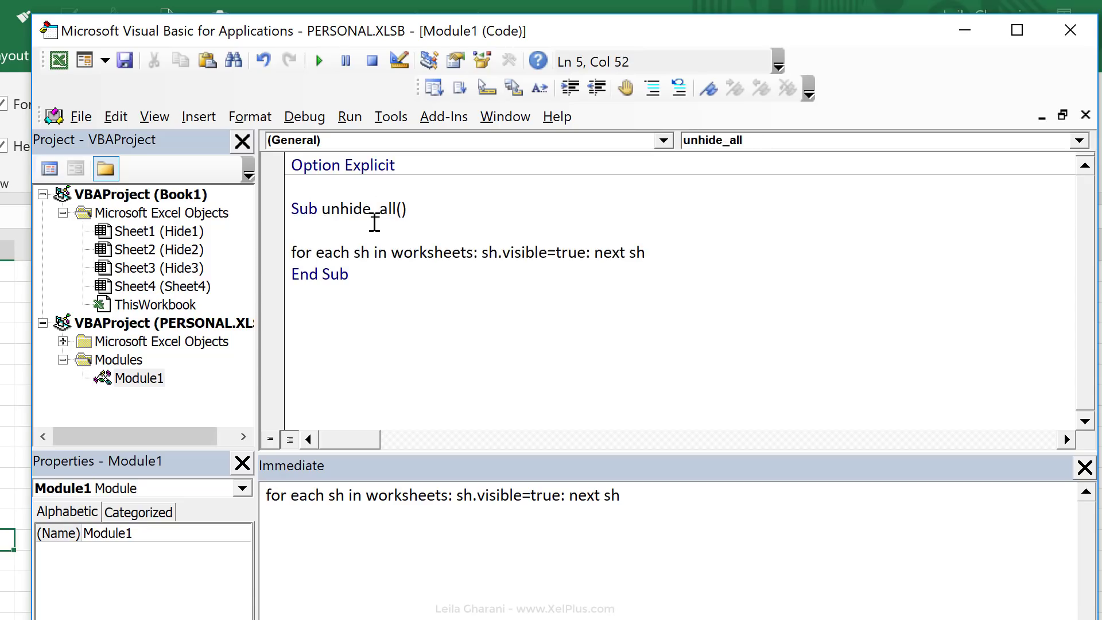
pyautogui.write('dim')
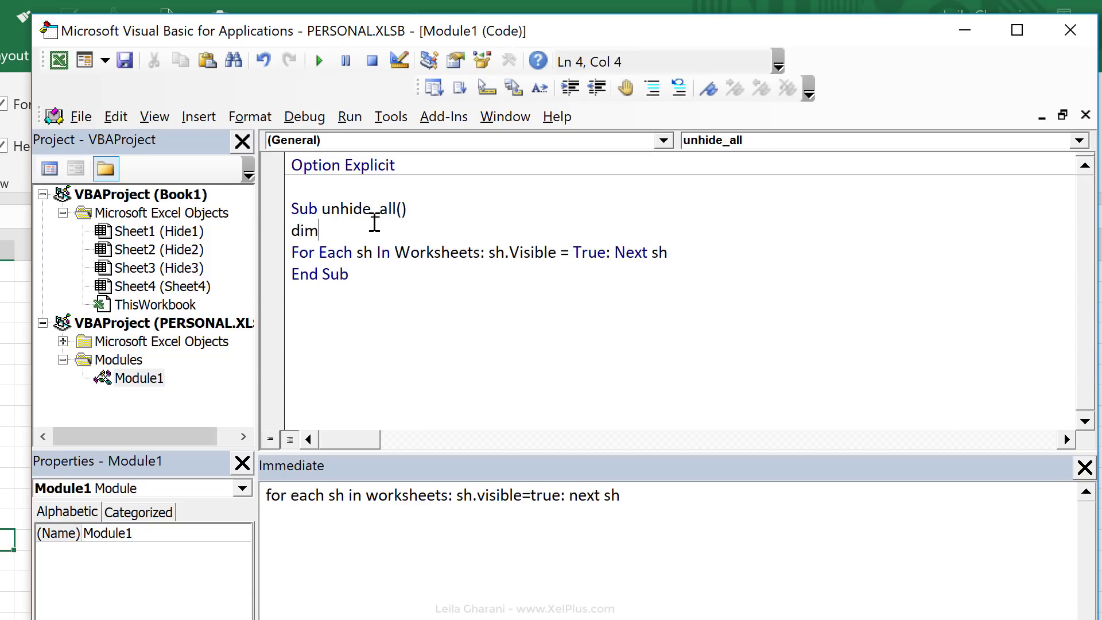
pyautogui.write('sh')
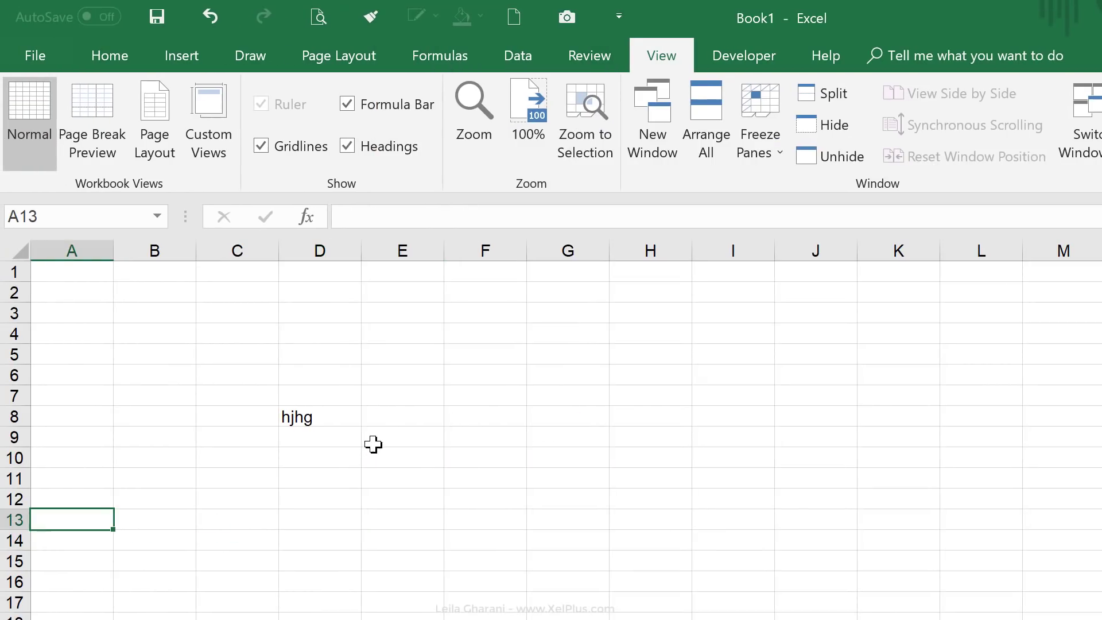
pyautogui.moveTo(515, 46)
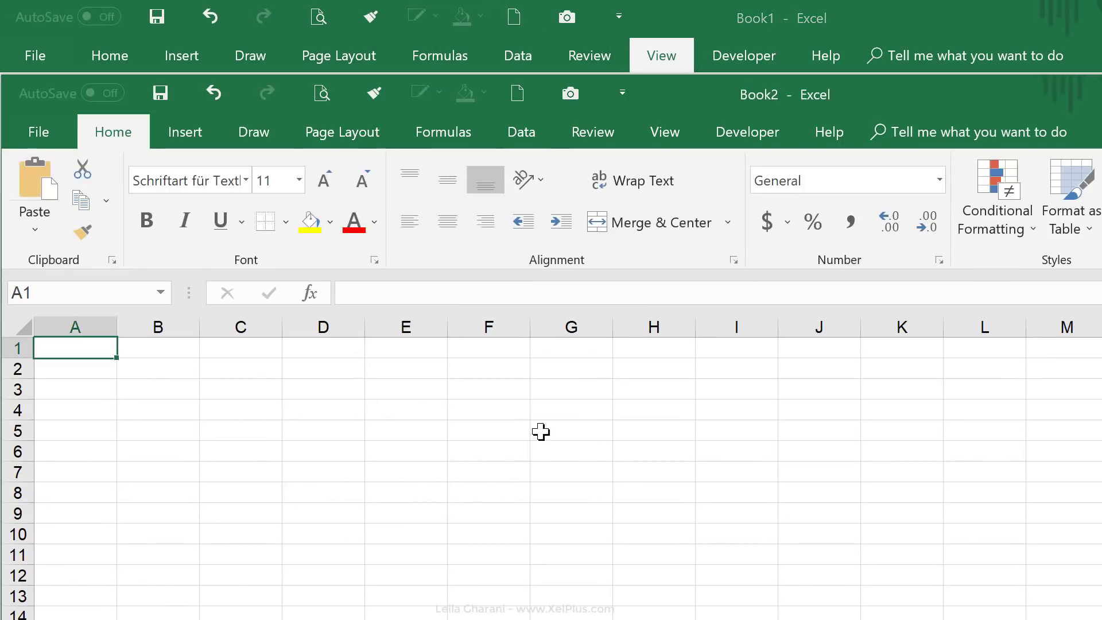
# Add two new sheets to Book2, then open the Quick Access Toolbar customization settings
pyautogui.click(237, 583)
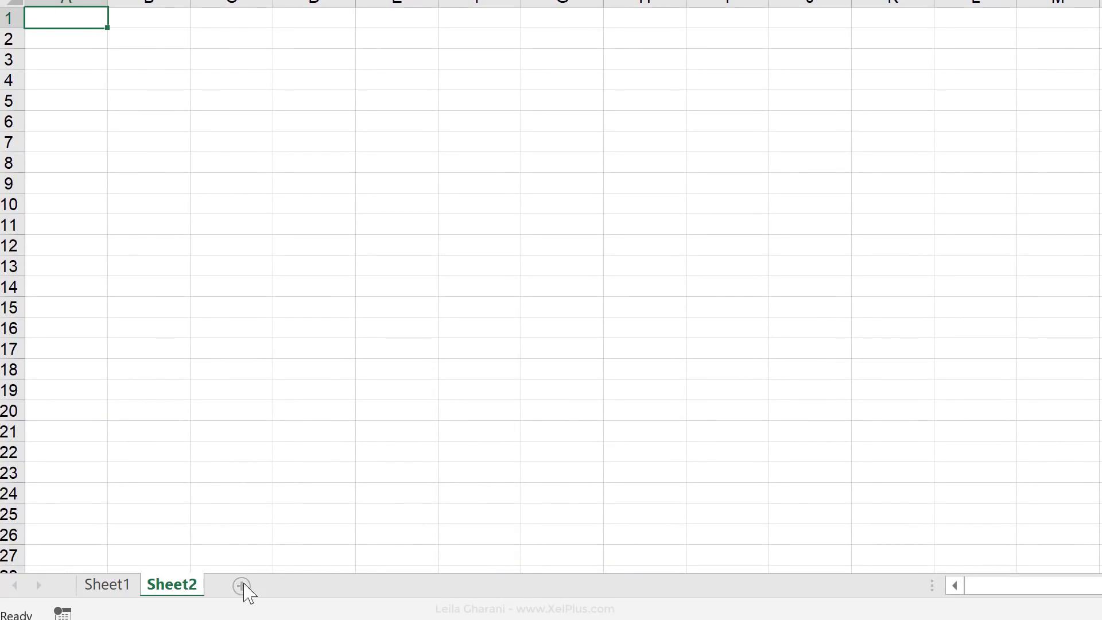
pyautogui.click(236, 584)
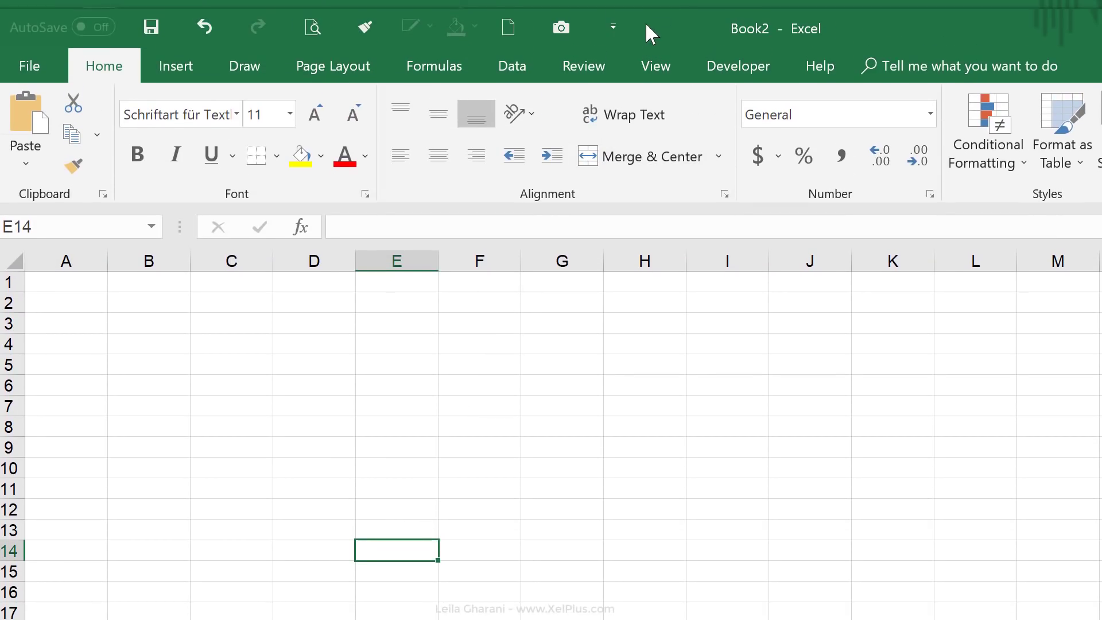
pyautogui.click(612, 26)
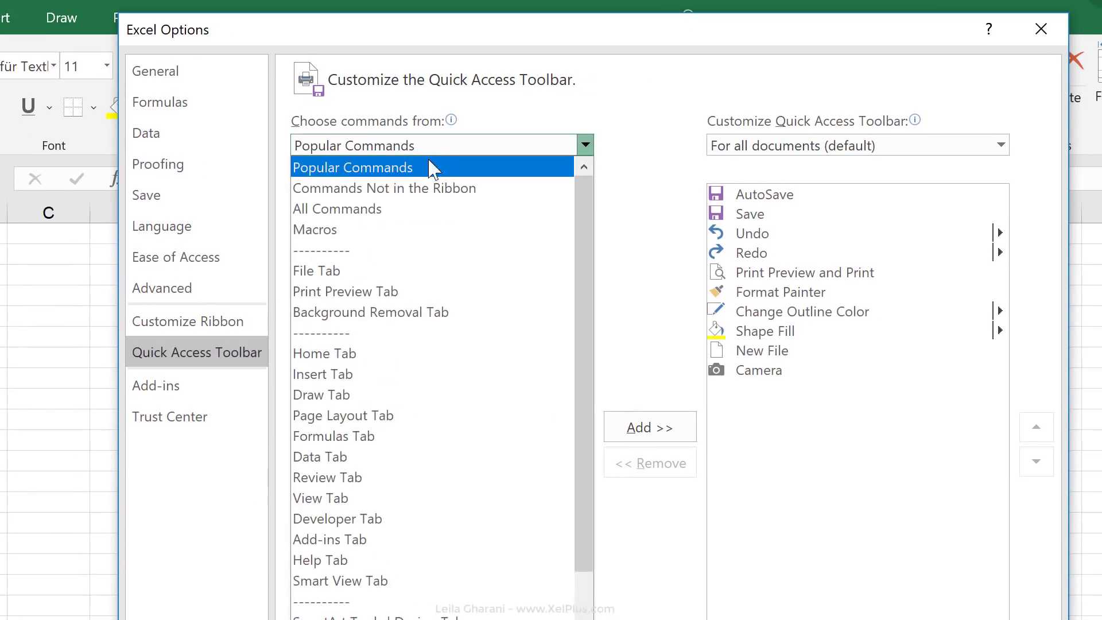
# Add PERSONAL.XLSB!unhide_all from the Macros list to the Quick Access Toolbar, renamed 'Unhide'
pyautogui.click(315, 229)
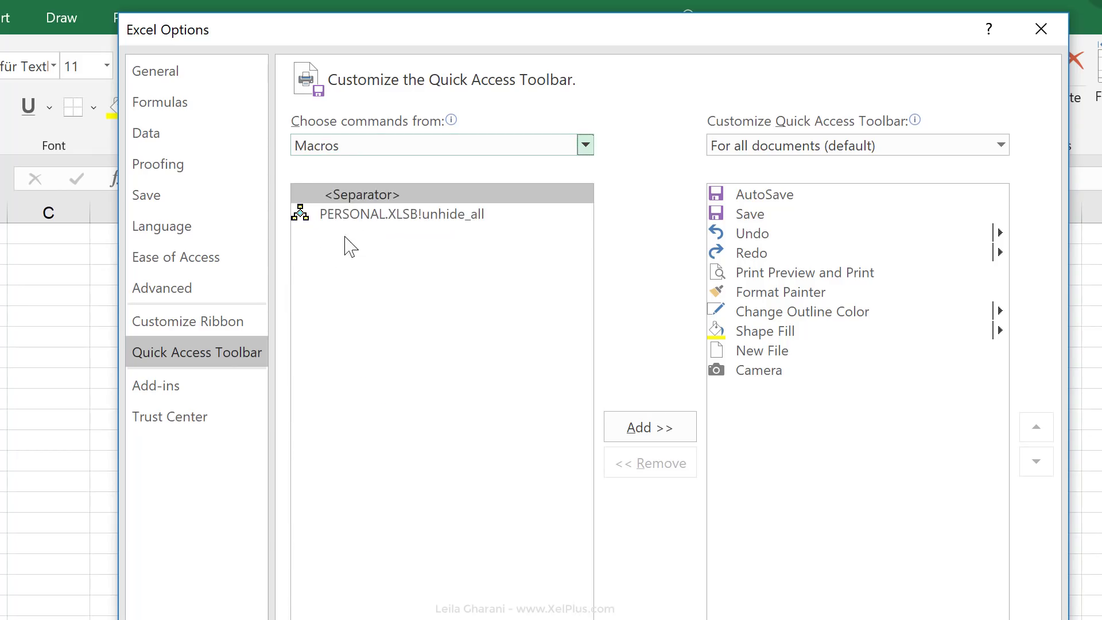
pyautogui.click(402, 214)
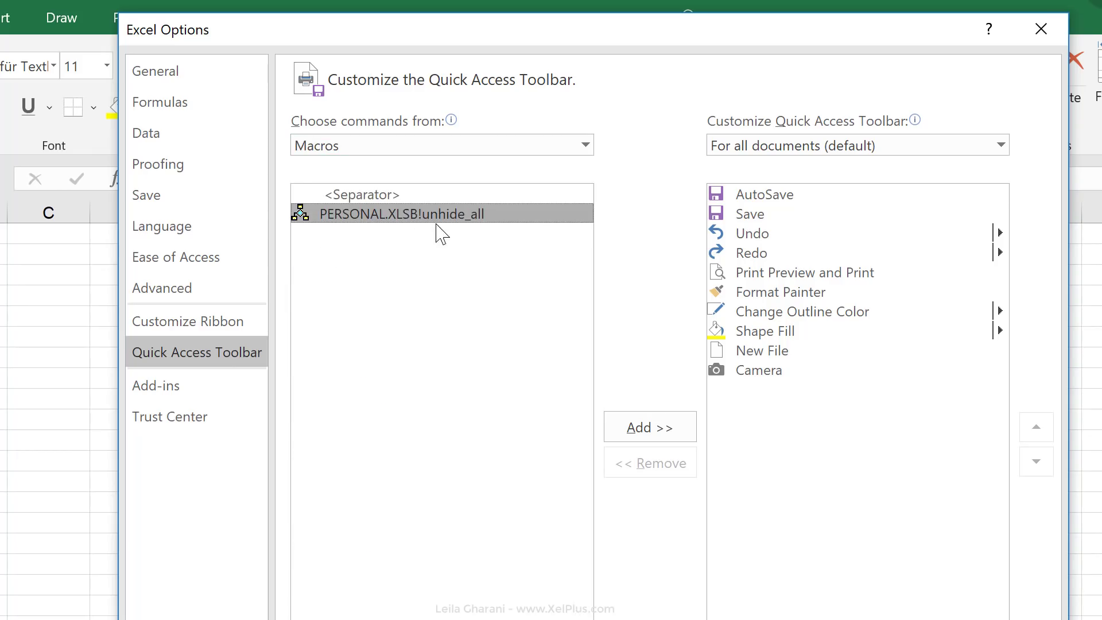
pyautogui.click(649, 426)
pyautogui.write('Unhide')
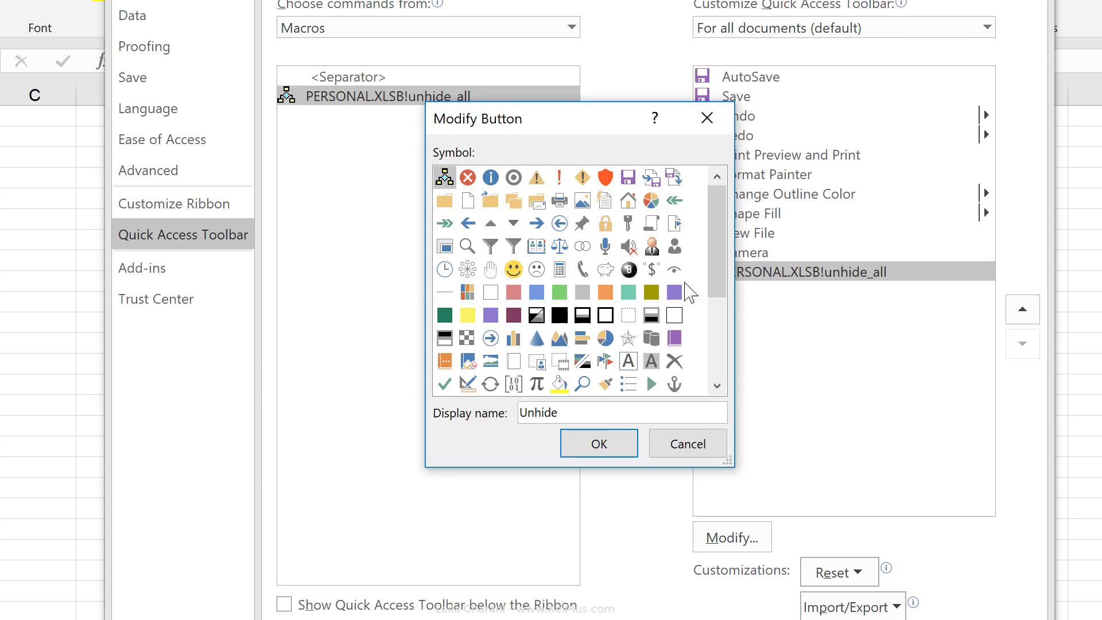
pyautogui.click(599, 443)
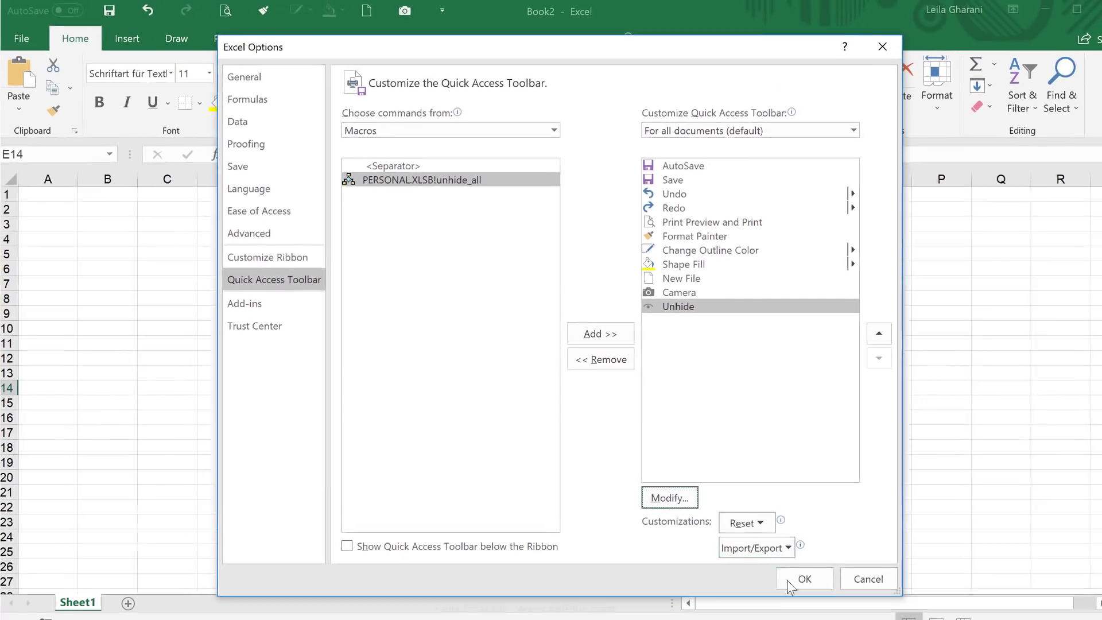
pyautogui.click(805, 578)
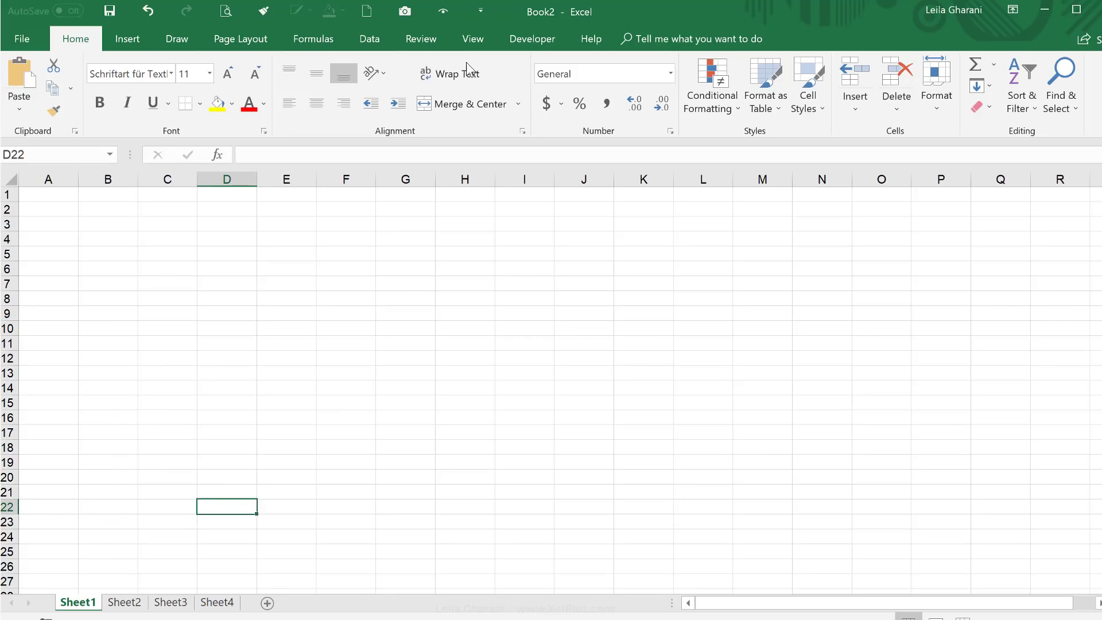
pyautogui.moveTo(449, 36)
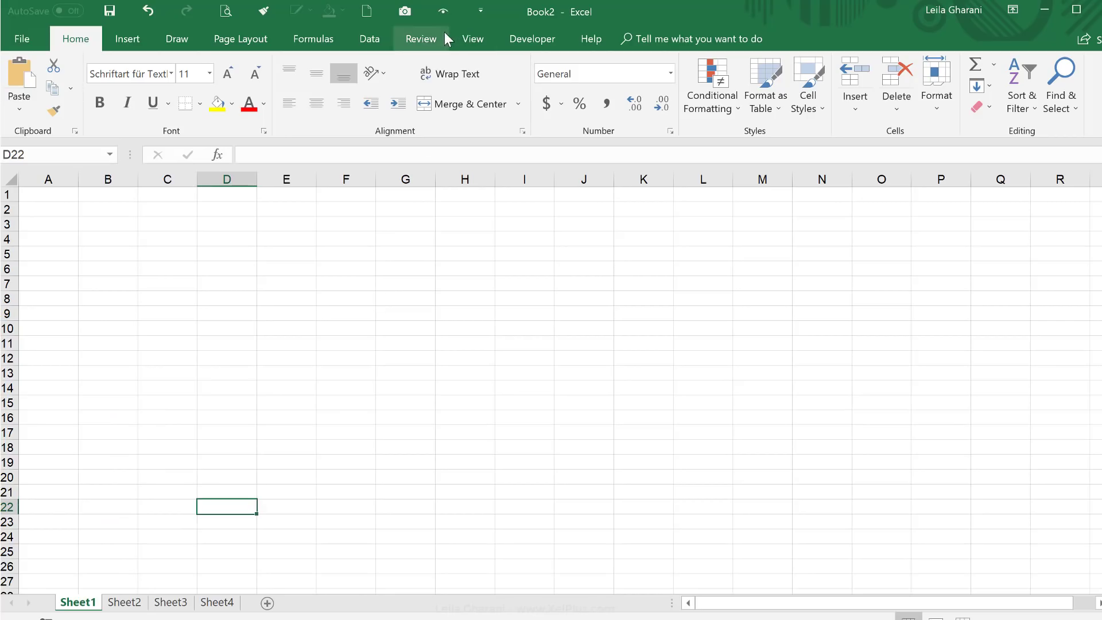